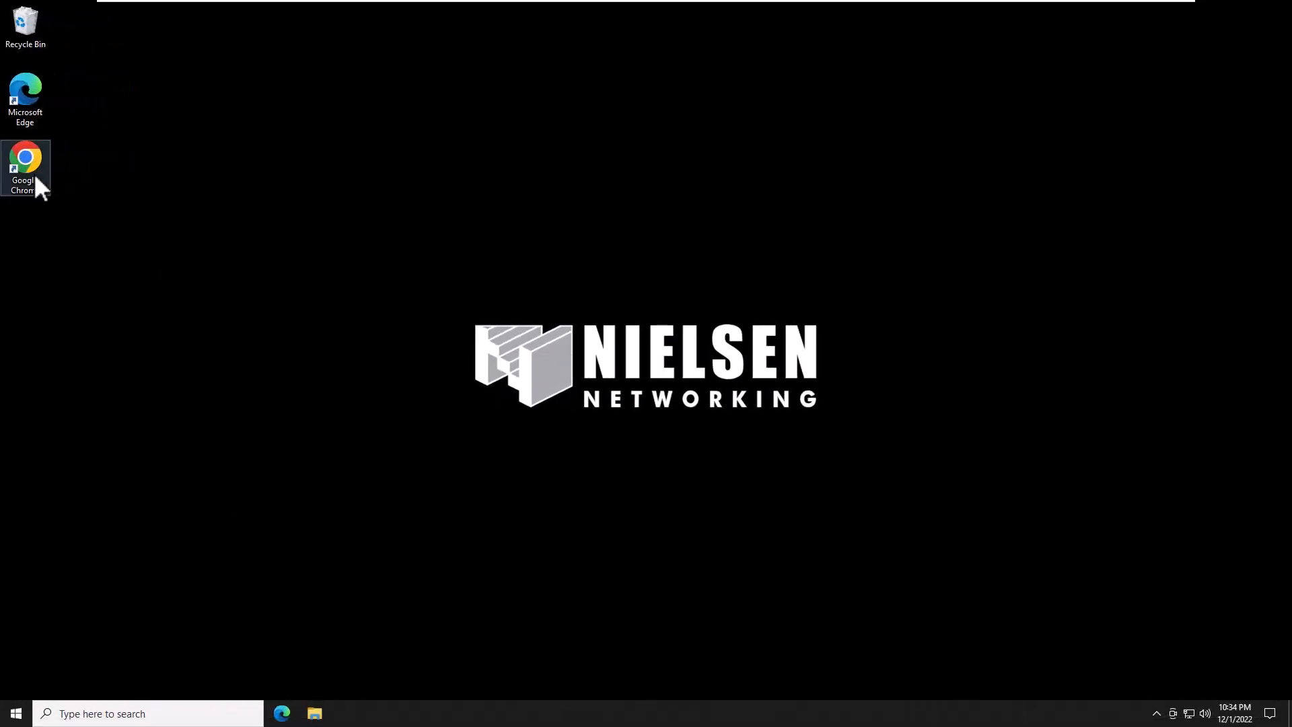
# Step: Launch Chrome, go to mysql.com and open its Downloads page
pyautogui.doubleClick(24, 165)
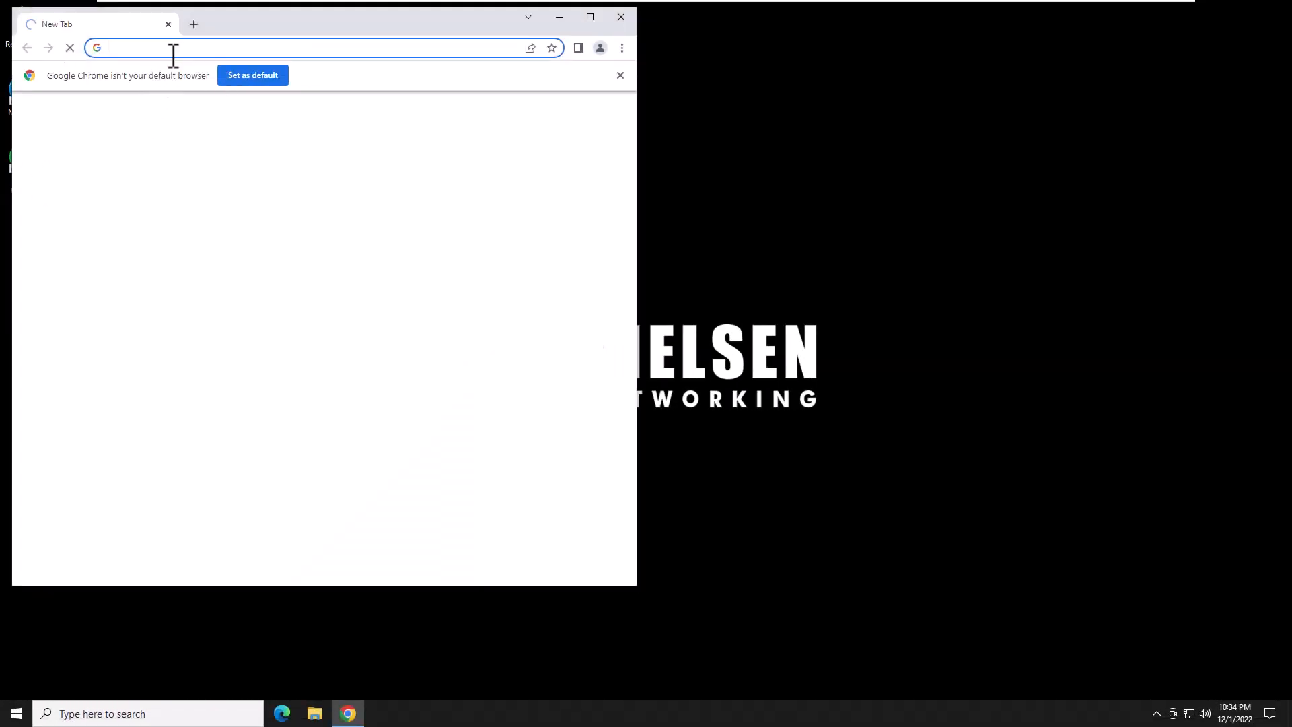
pyautogui.write('mysql.com')
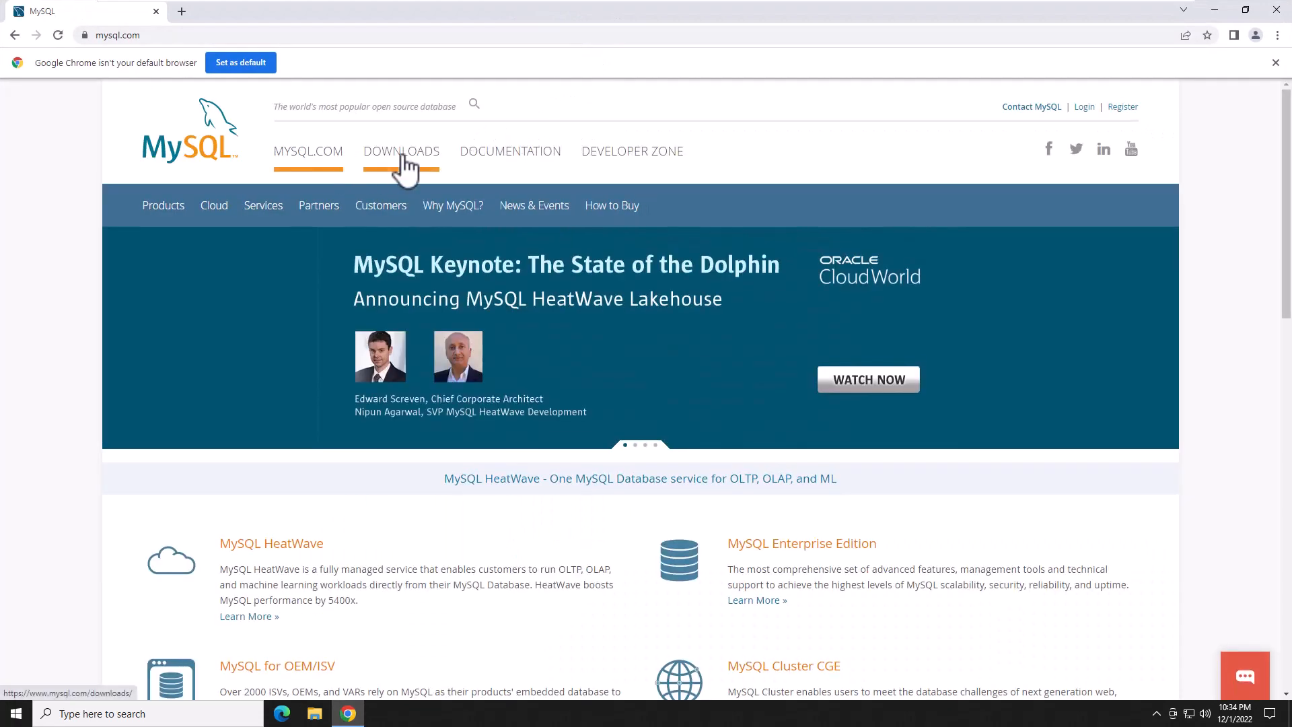
pyautogui.click(401, 151)
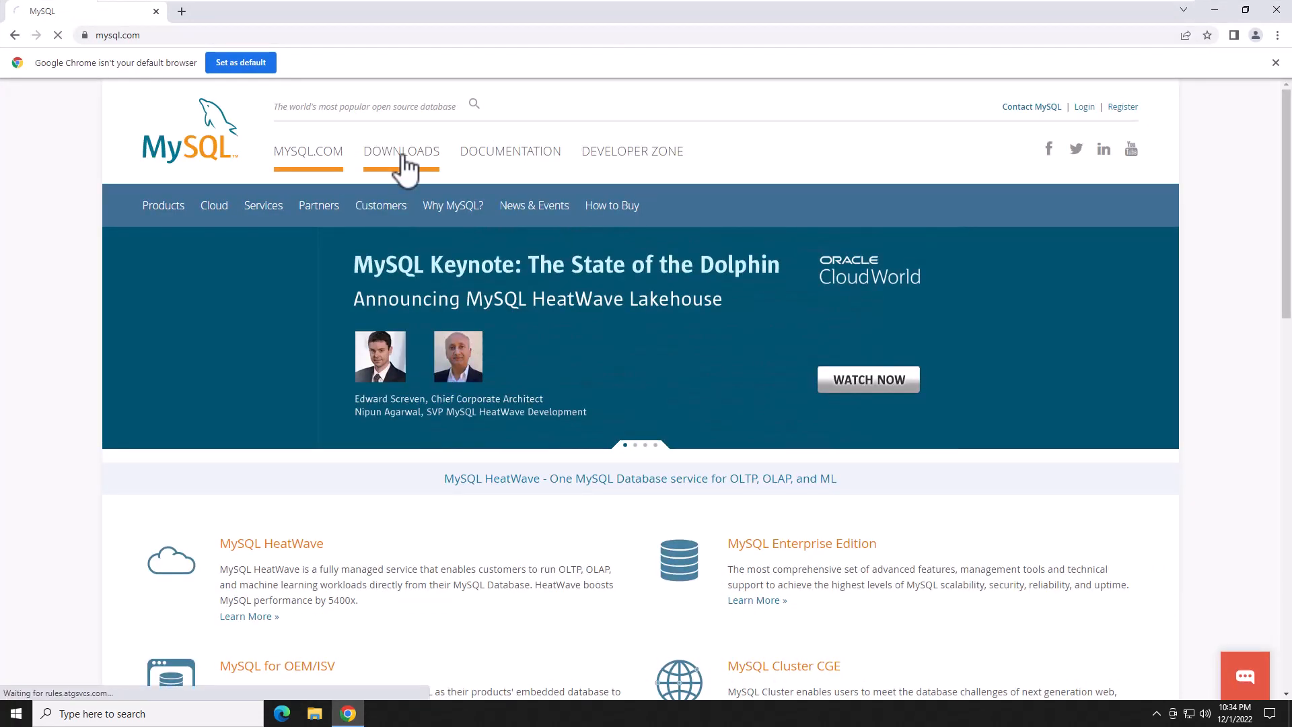
pyautogui.click(401, 151)
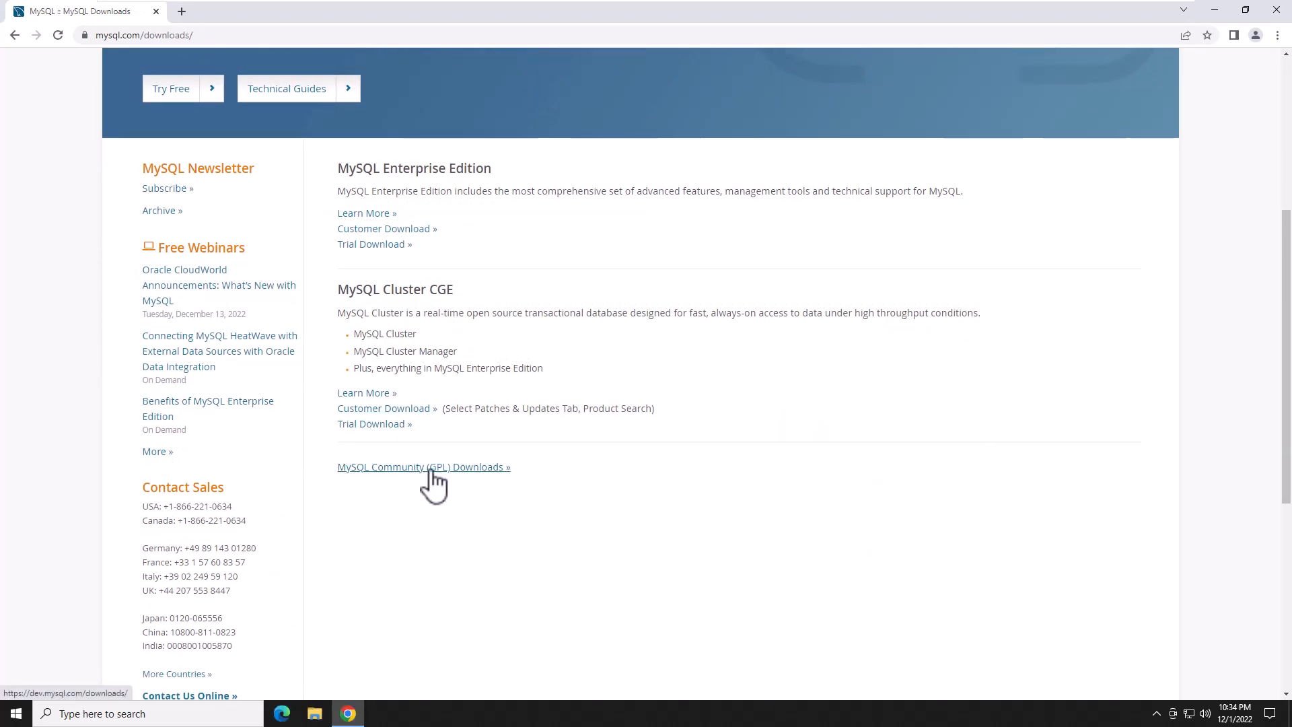
# Step: Navigate Community (GPL) Downloads to MySQL Installer for Windows and download the 431.7M MSI 8.0.31
pyautogui.click(422, 467)
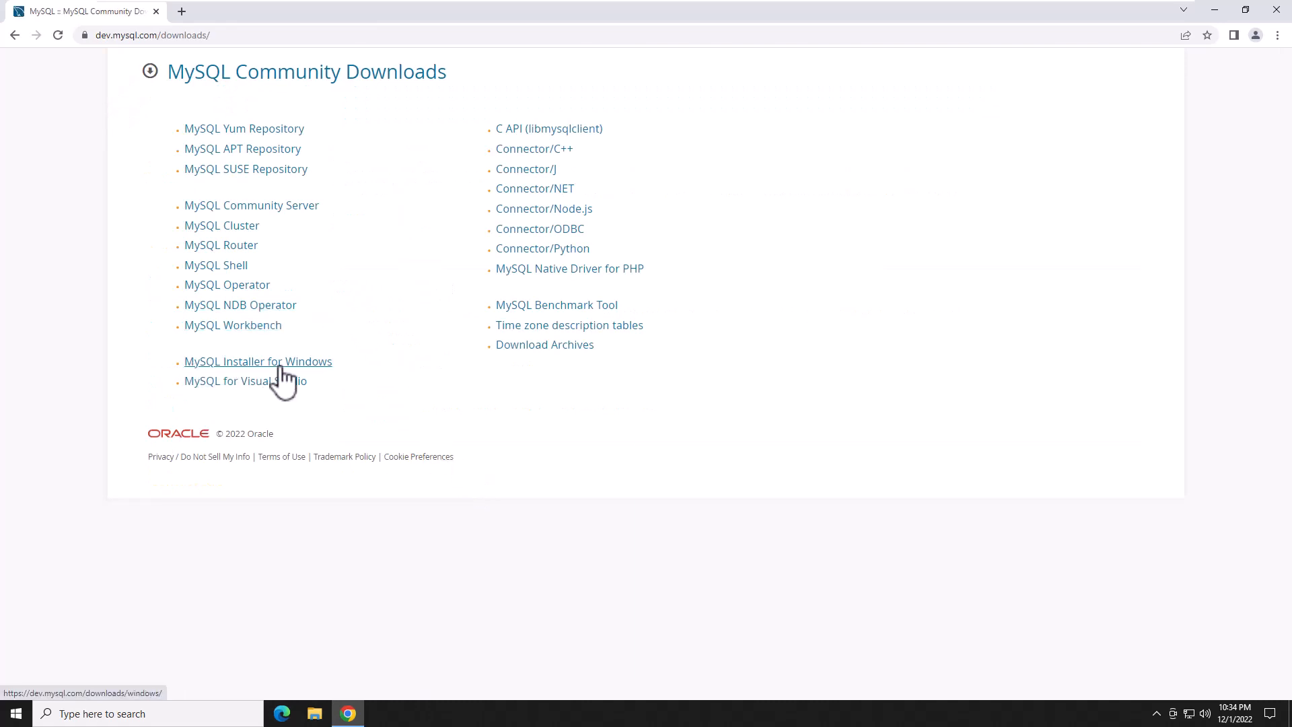
pyautogui.moveTo(299, 381)
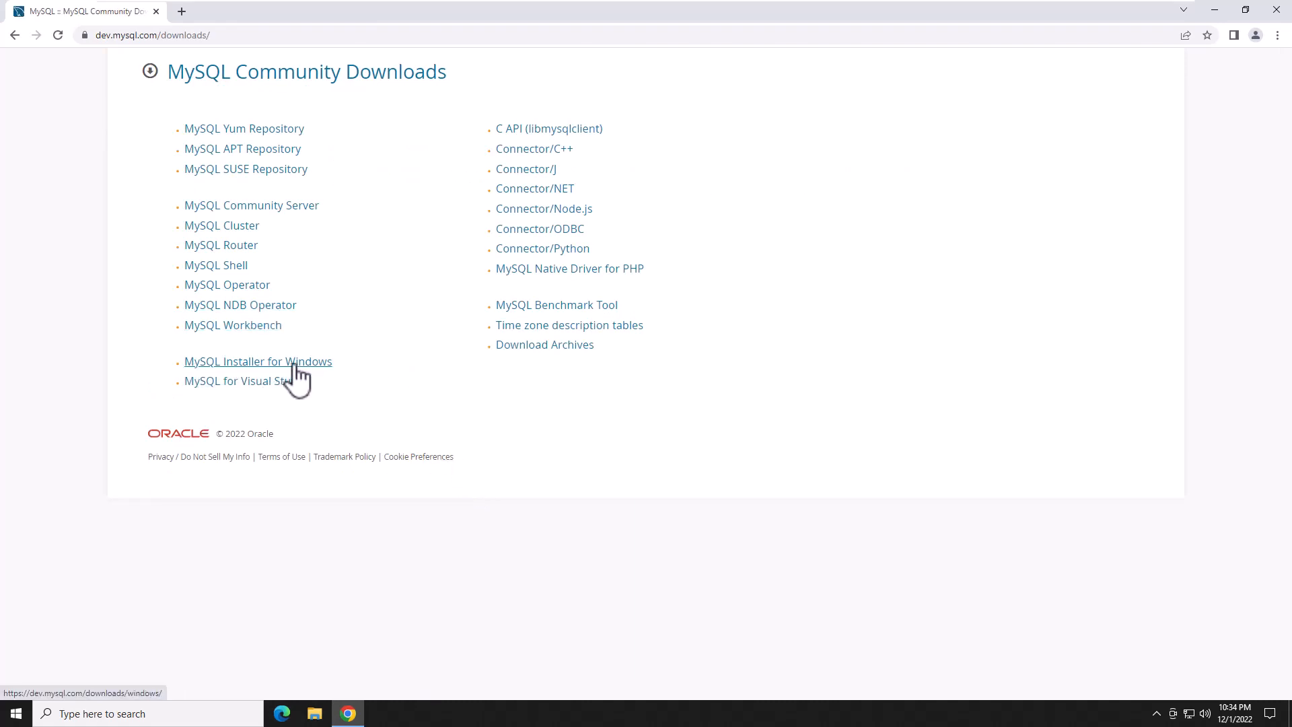
pyautogui.click(257, 361)
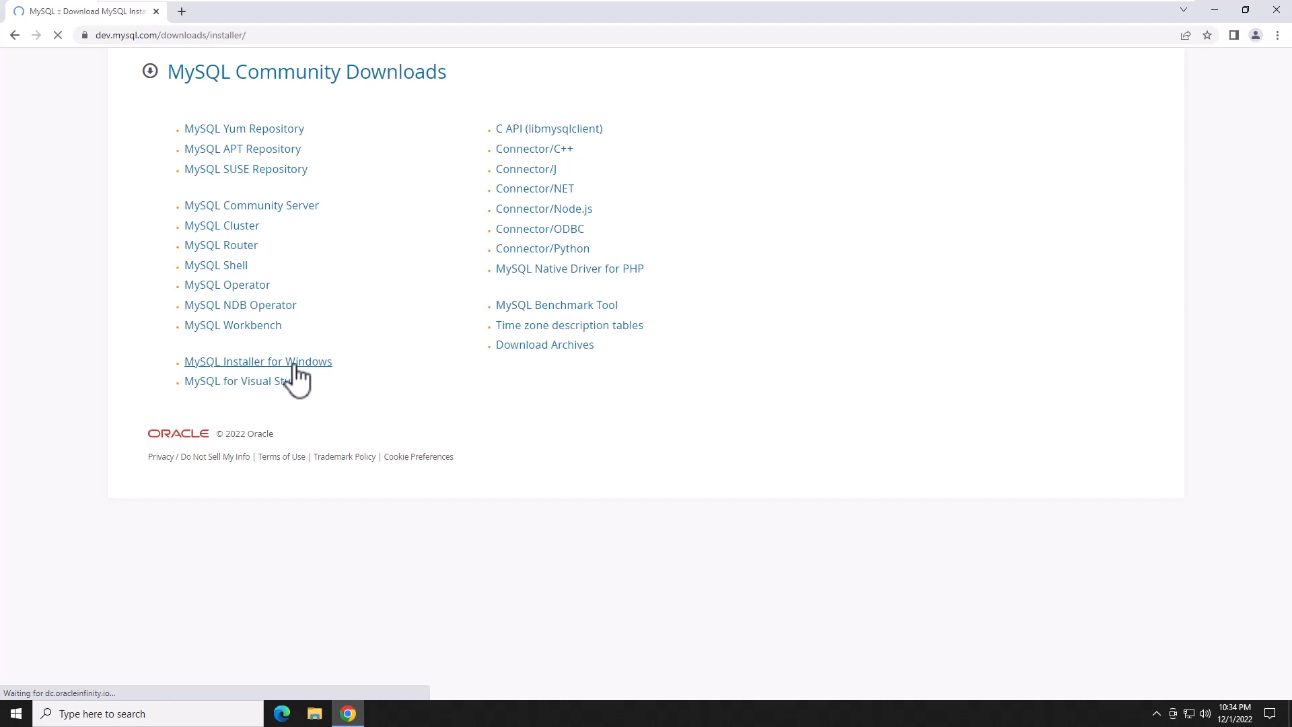
pyautogui.click(257, 361)
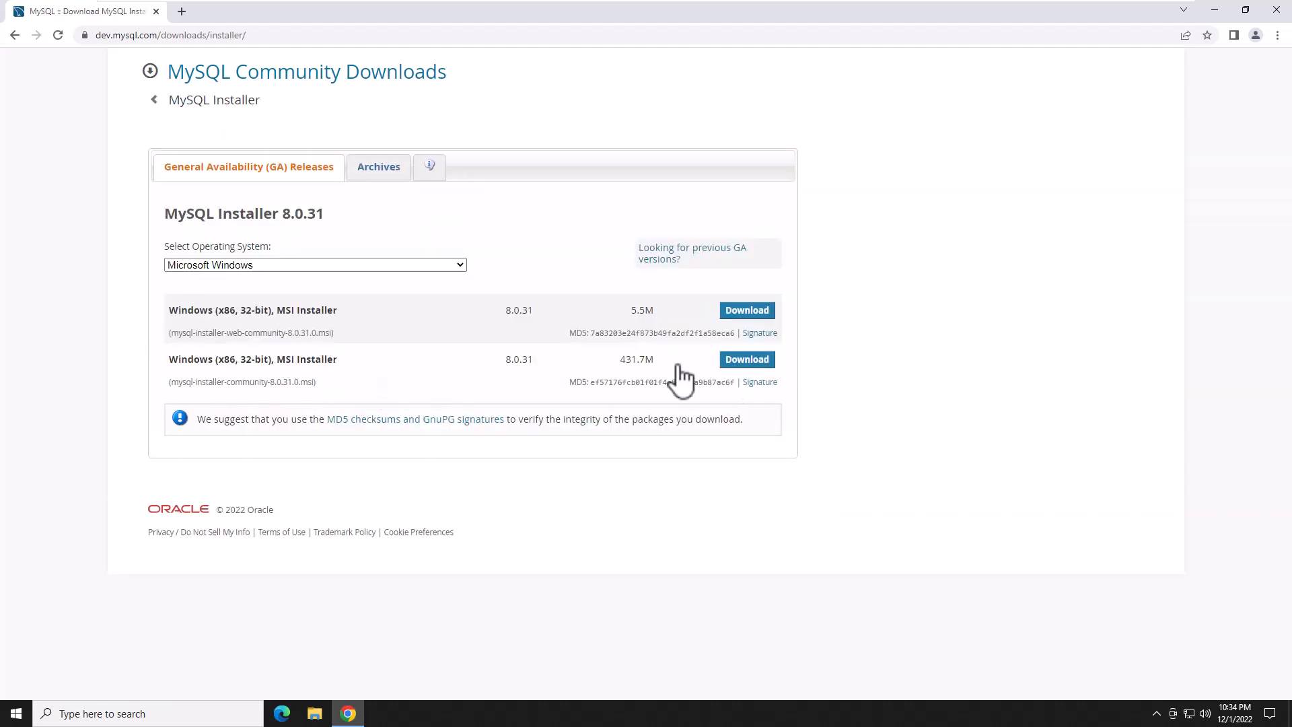
pyautogui.doubleClick(188, 358)
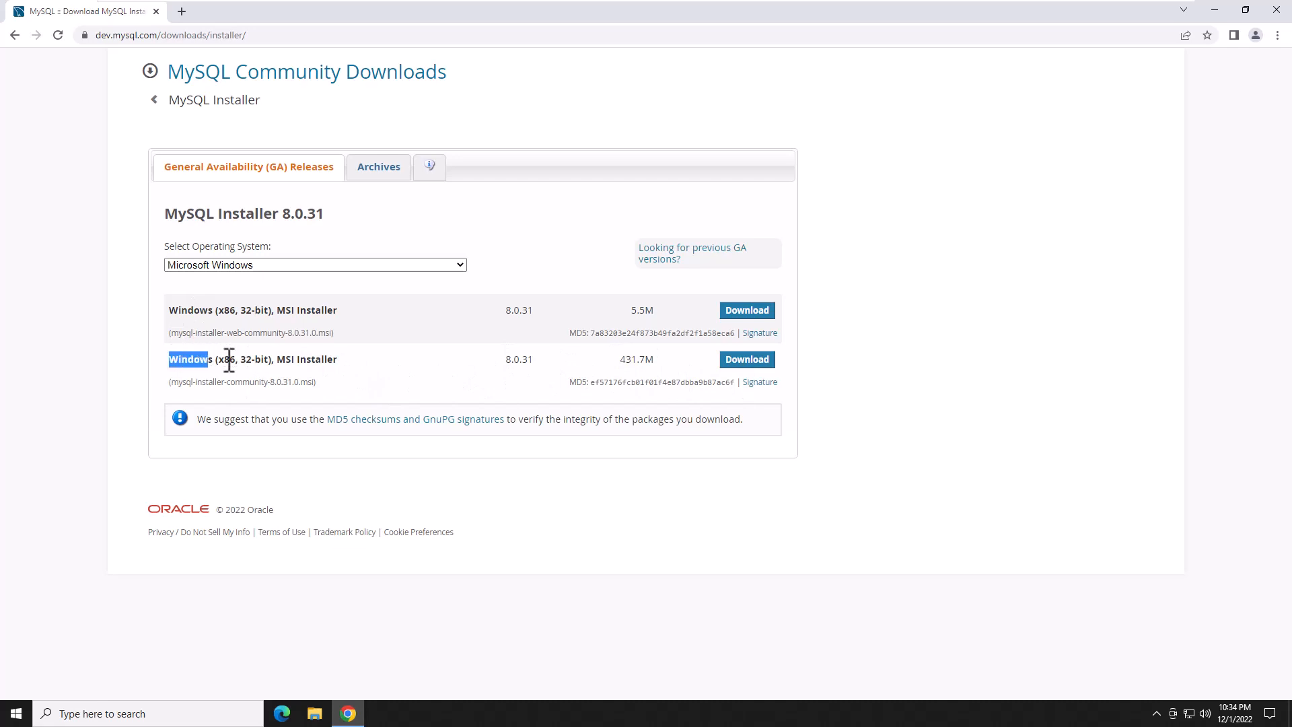
pyautogui.click(371, 372)
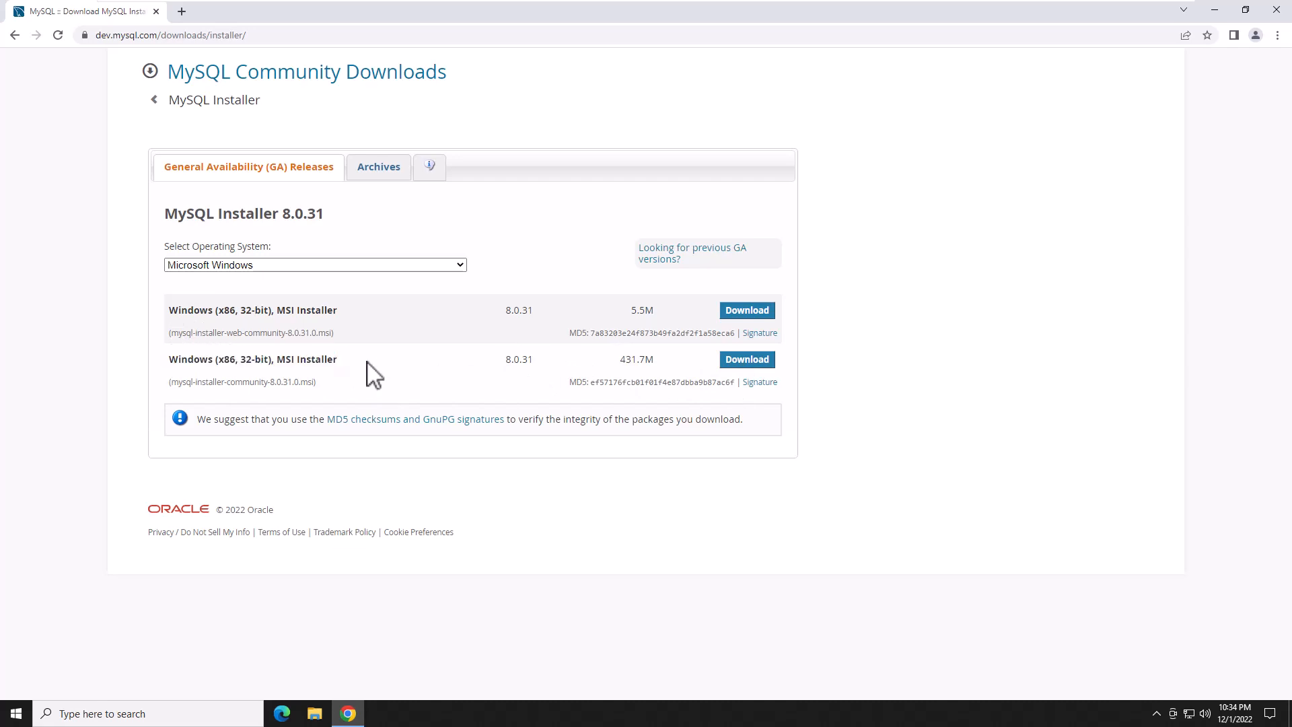
pyautogui.moveTo(747, 358)
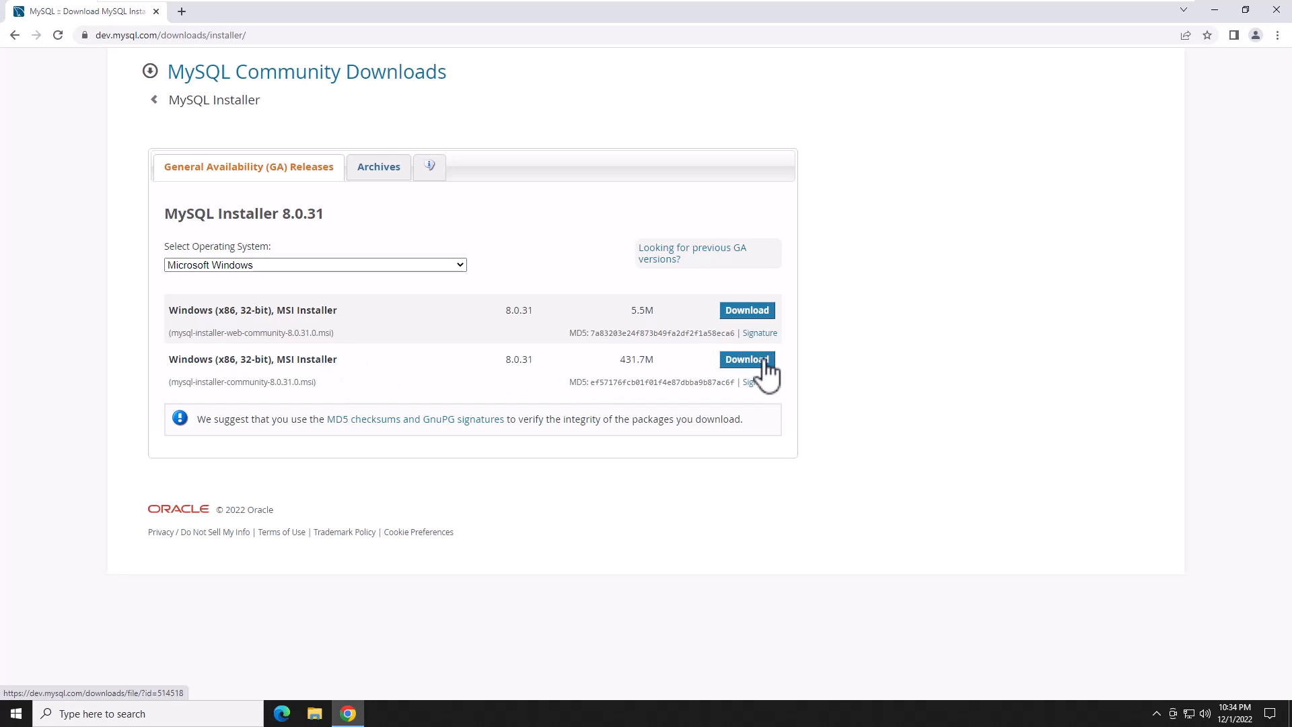
pyautogui.click(746, 360)
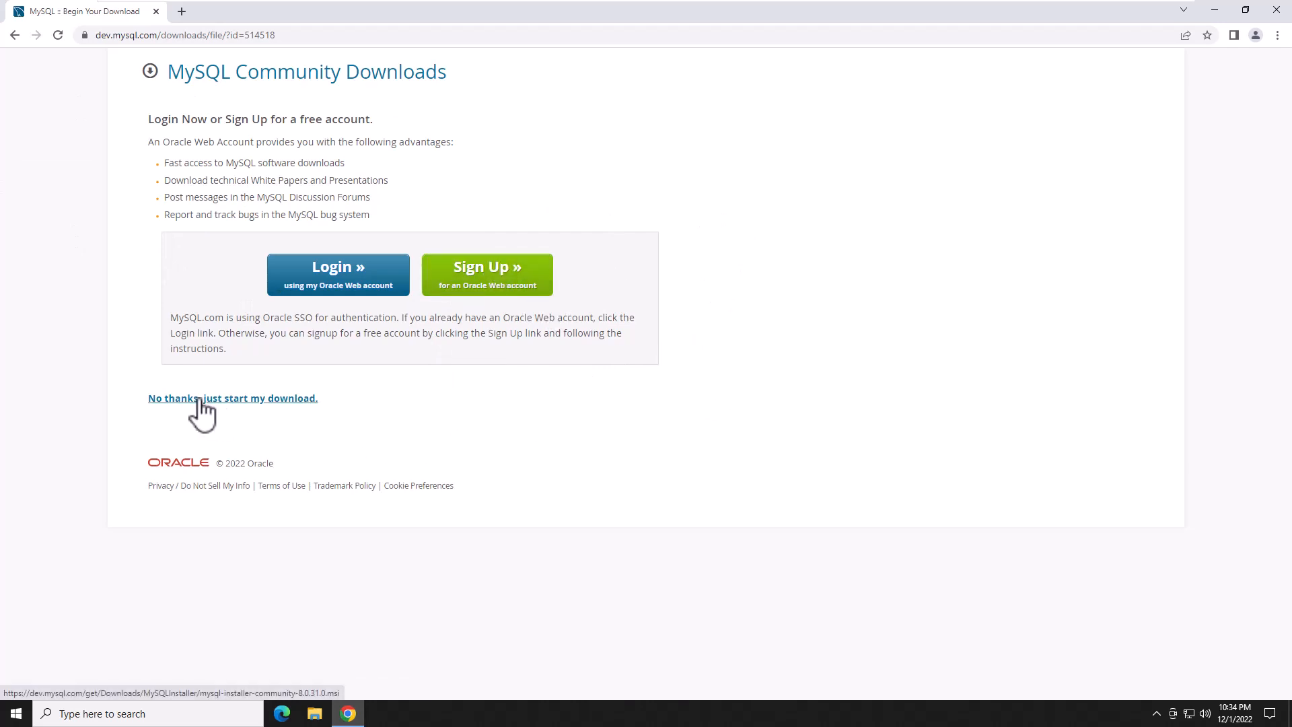
# Step: Start the download without signing in and launch the downloaded MySQL Installer .msi
pyautogui.click(232, 399)
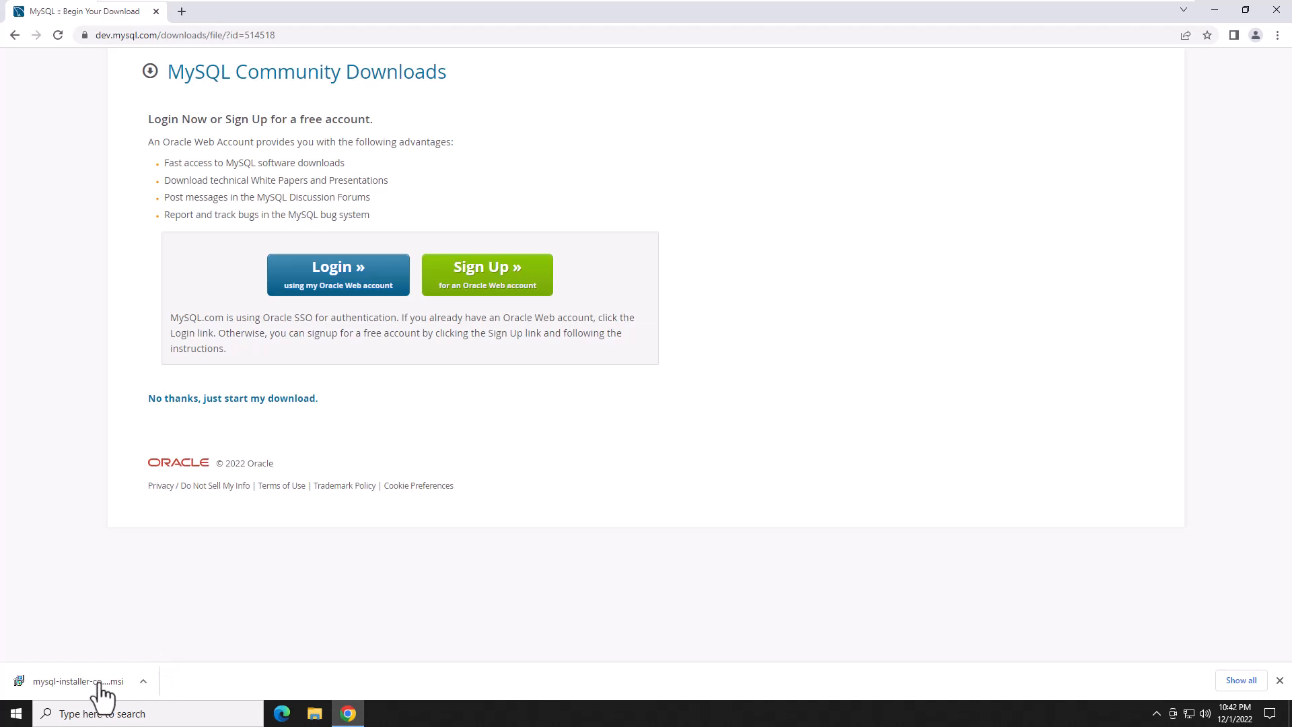
pyautogui.click(78, 681)
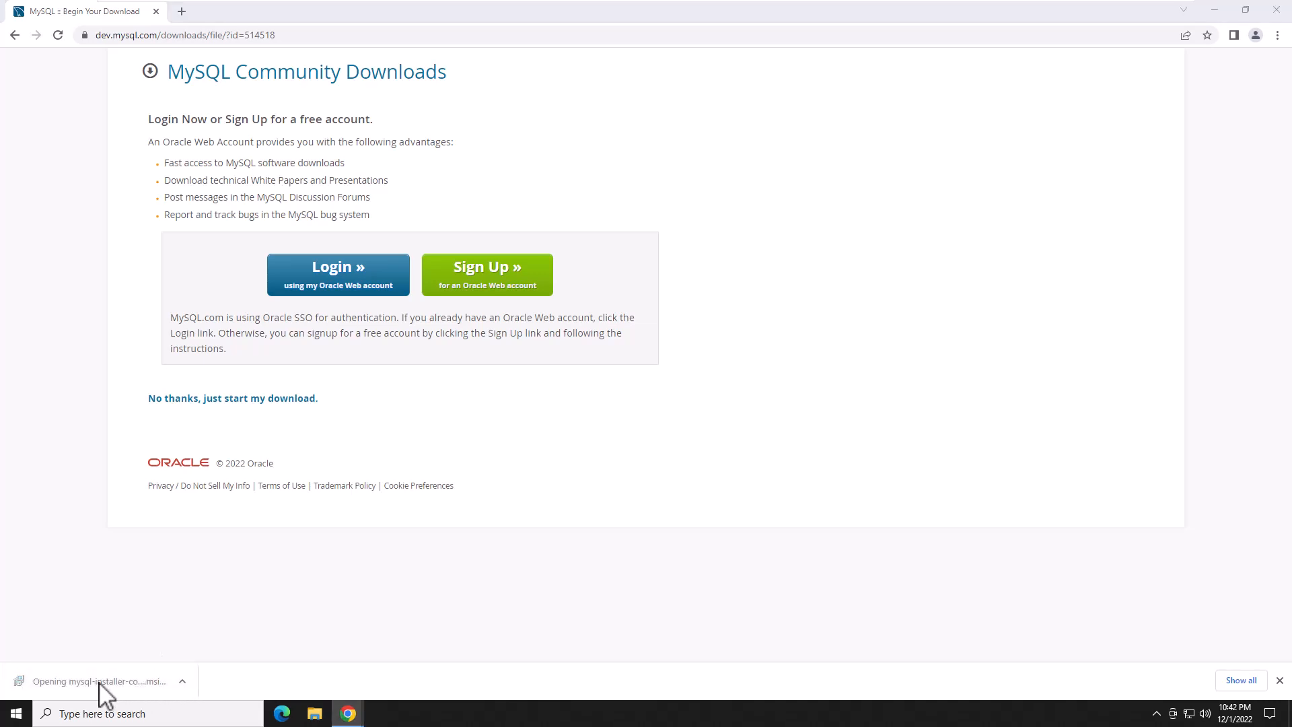
pyautogui.click(101, 681)
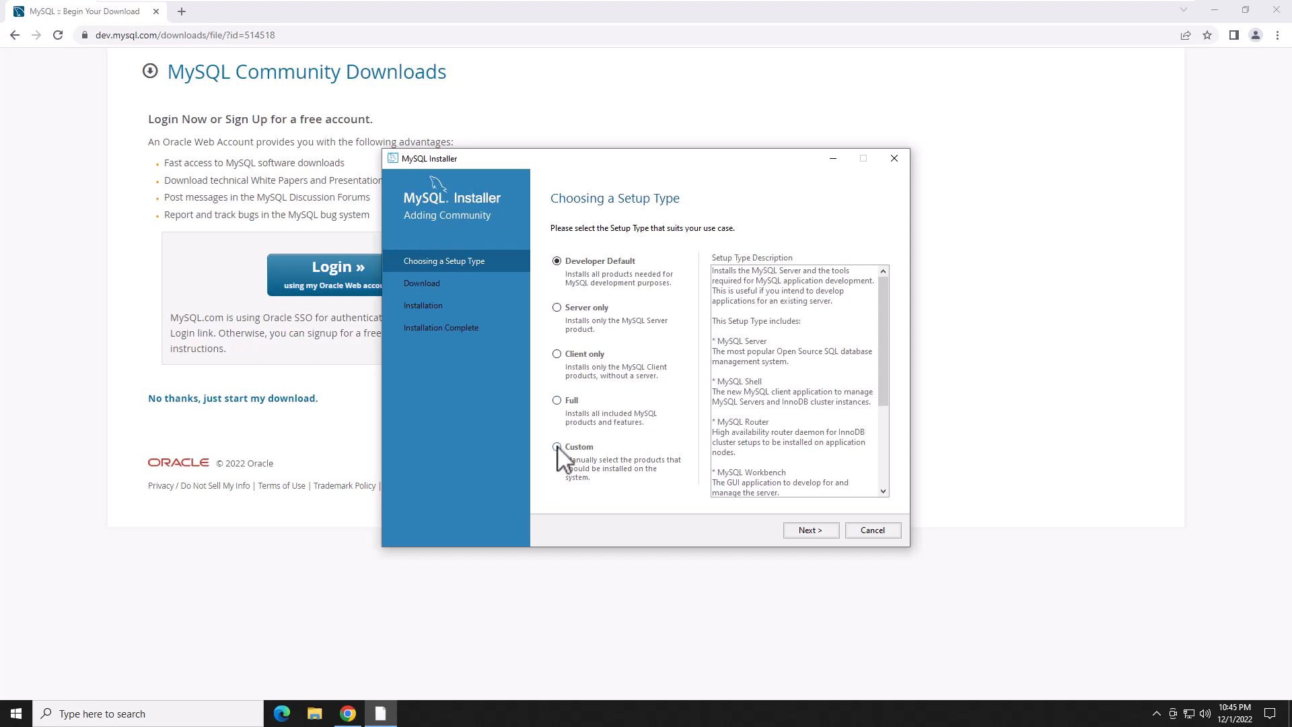
# Step: Choose the Custom setup type and queue MySQL Server 8.0.31 X64 for installation
pyautogui.click(558, 446)
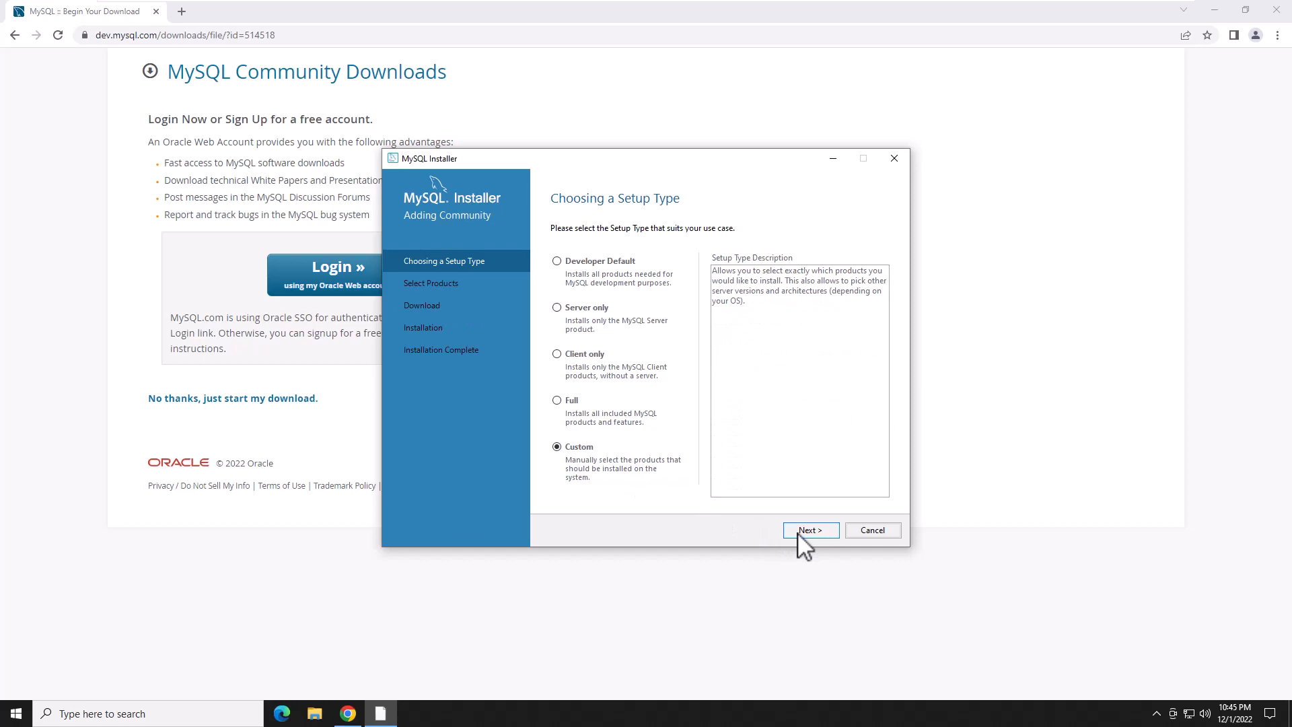
pyautogui.click(809, 530)
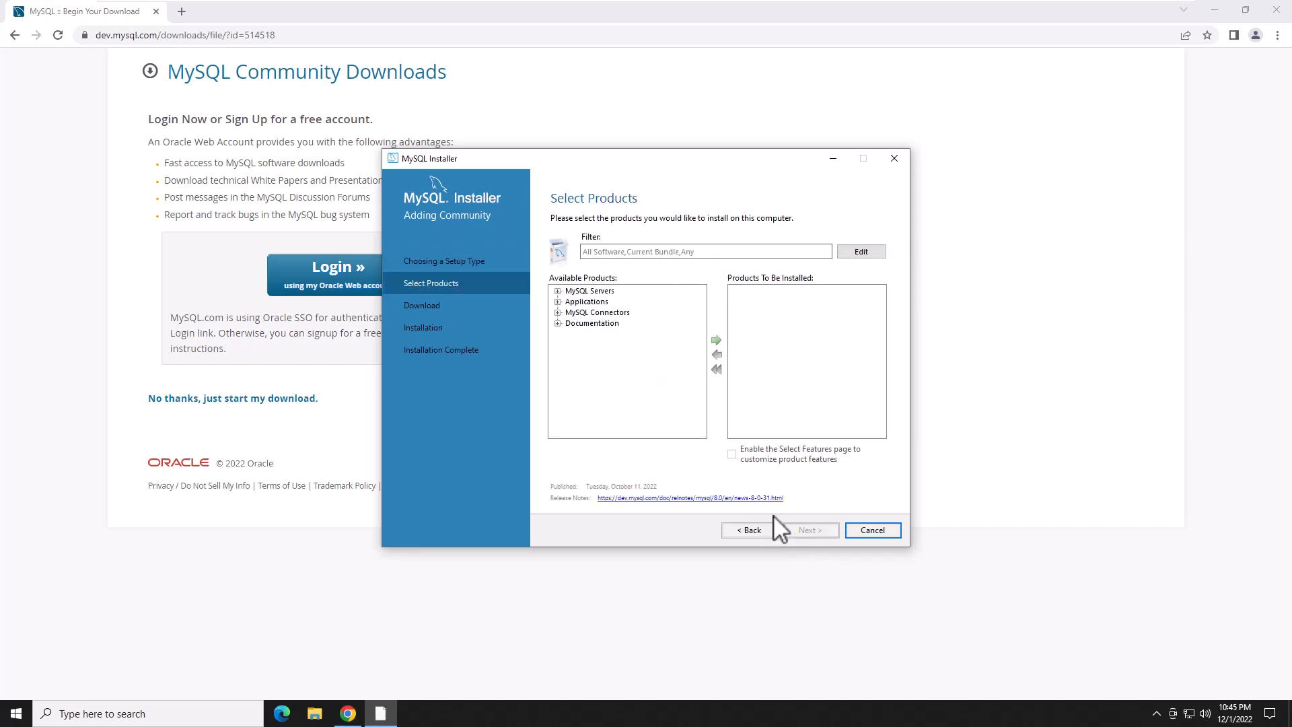
pyautogui.click(557, 290)
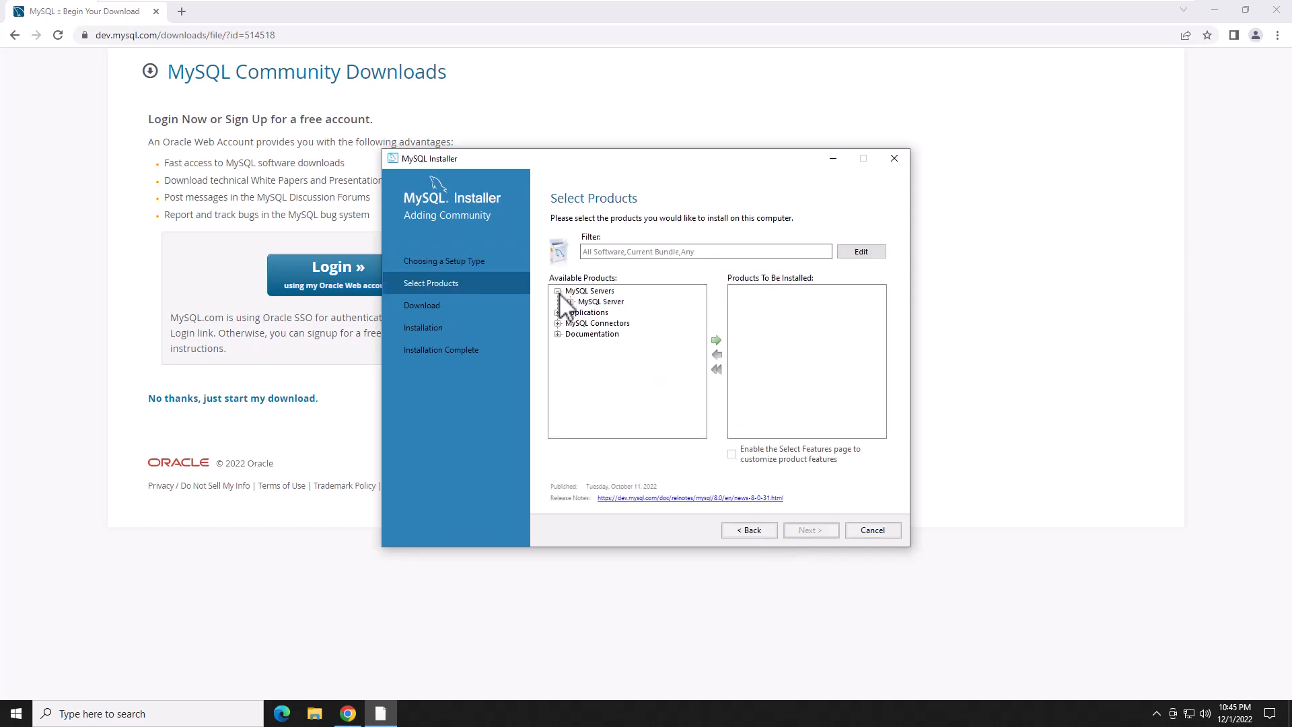
pyautogui.click(560, 300)
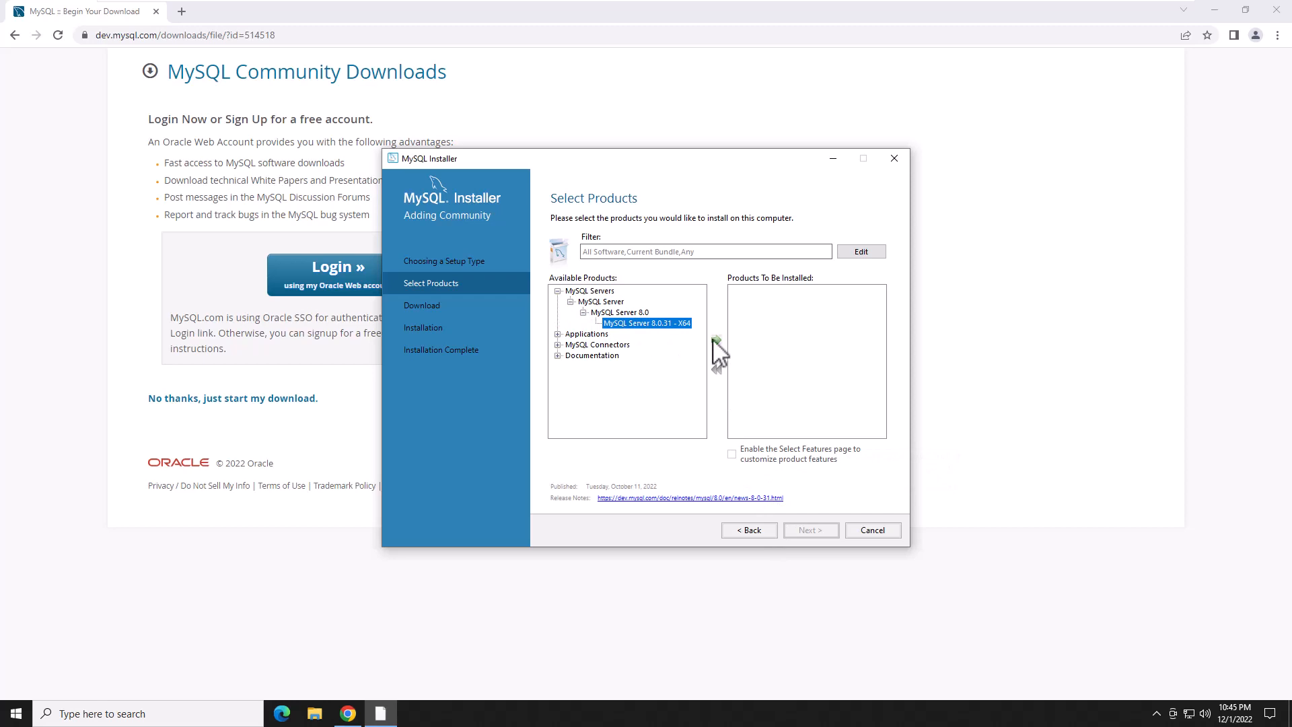
pyautogui.click(716, 340)
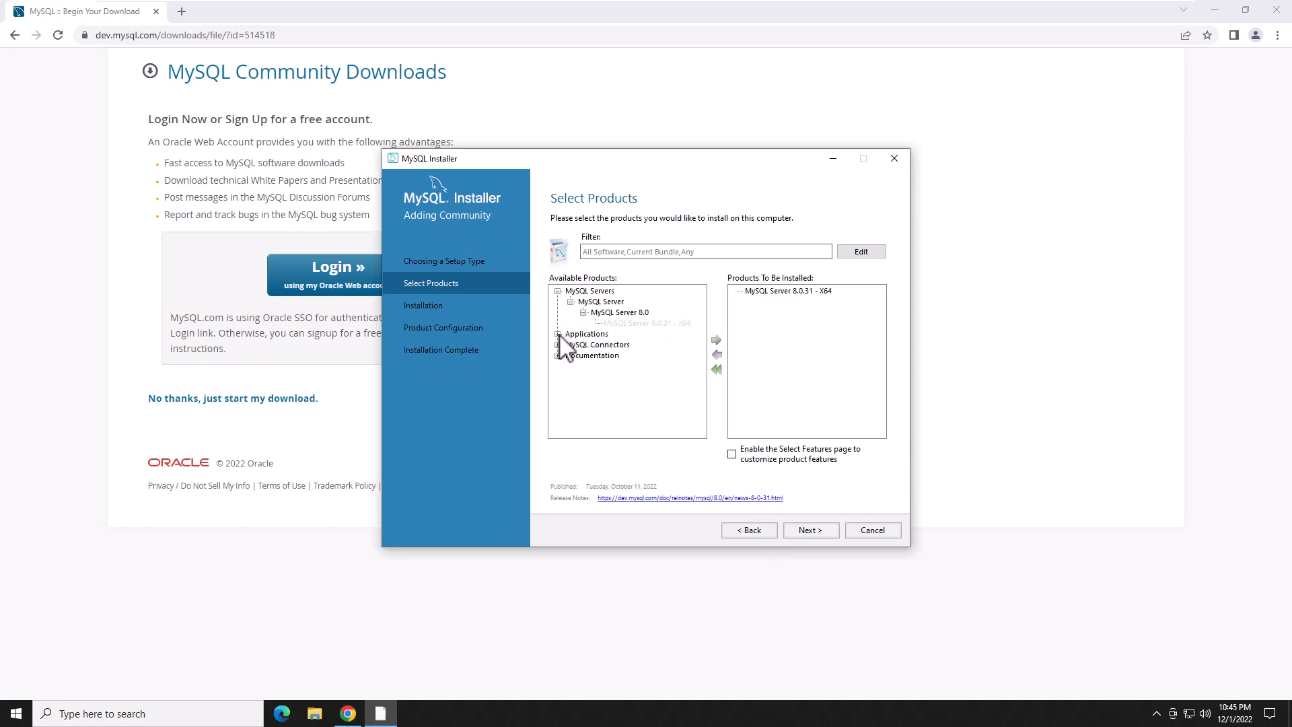
# Step: Queue MySQL Workbench 8.0.31 X64 and locate MySQL Shell 8.0.31 X64 under Applications
pyautogui.click(558, 333)
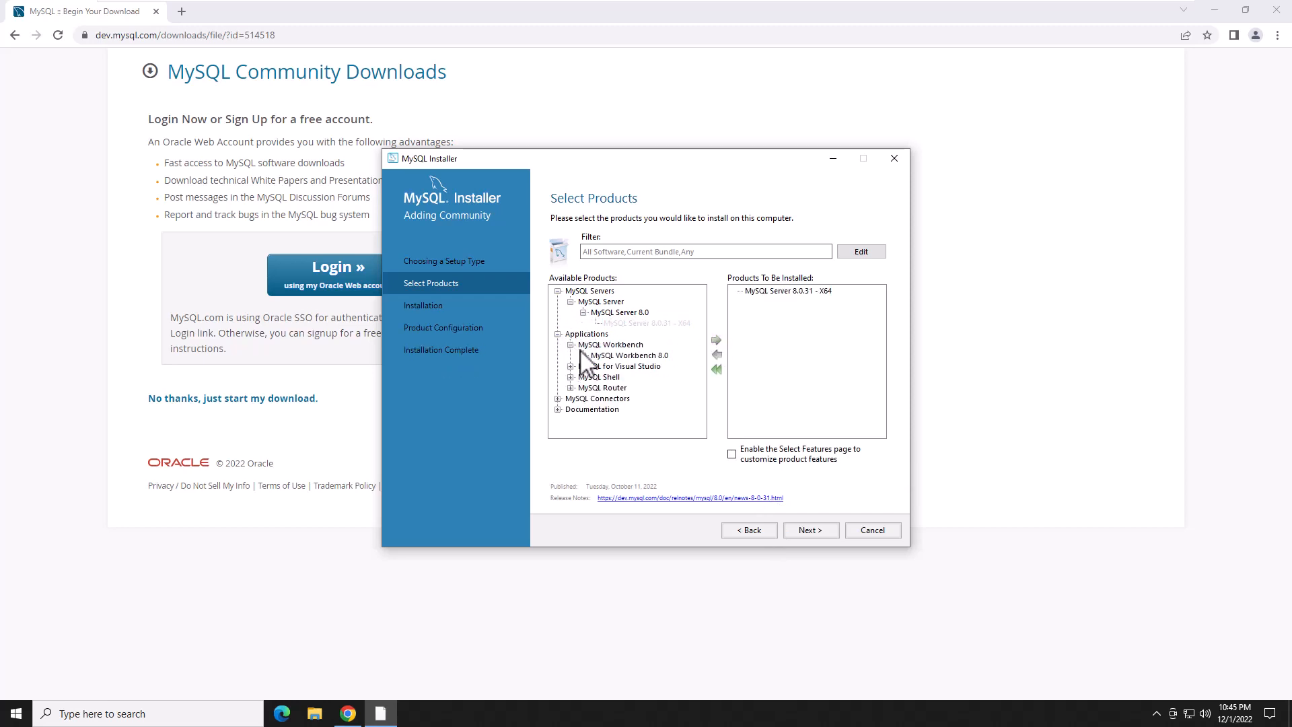
pyautogui.click(614, 366)
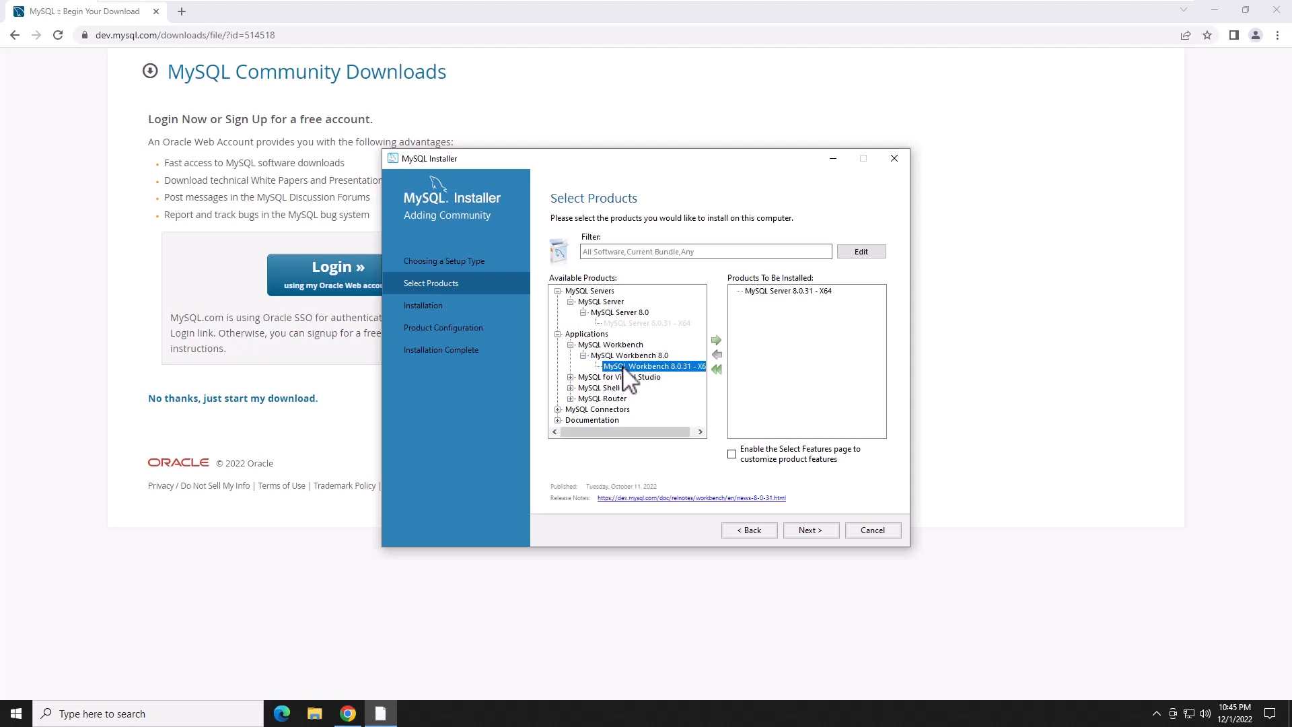
pyautogui.click(715, 339)
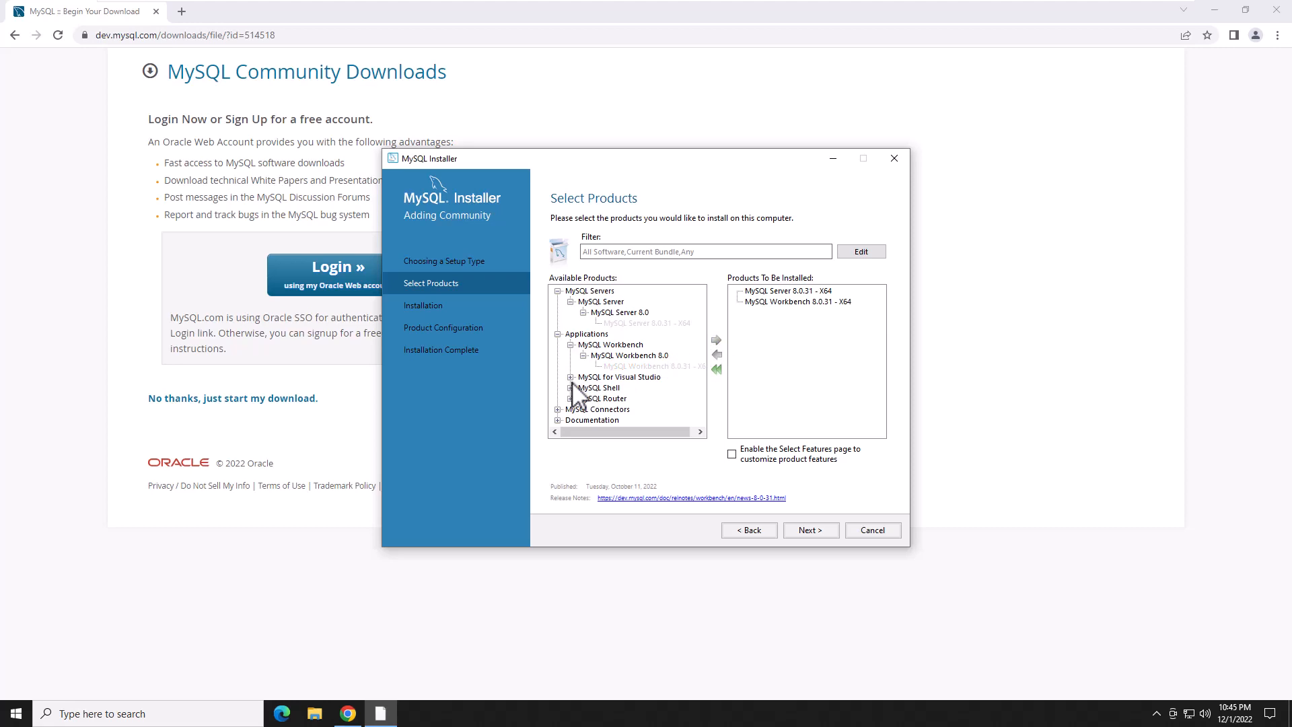
pyautogui.moveTo(577, 396)
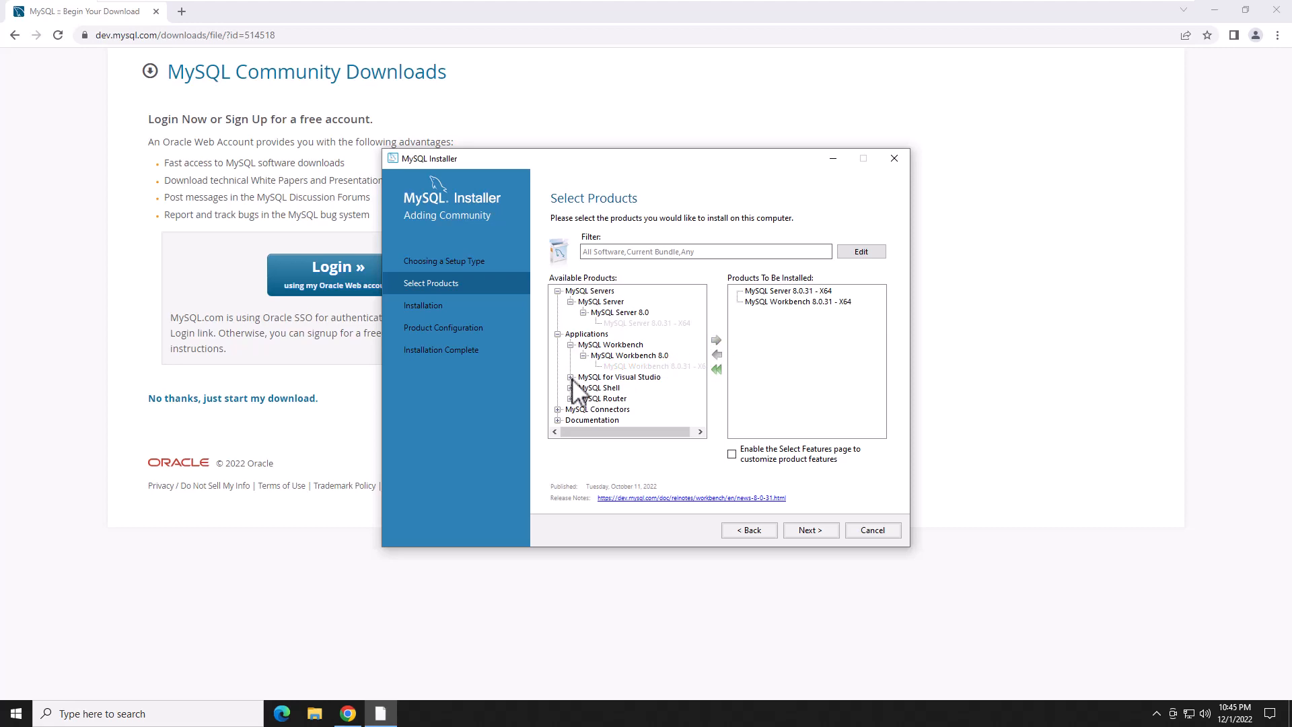
pyautogui.click(574, 388)
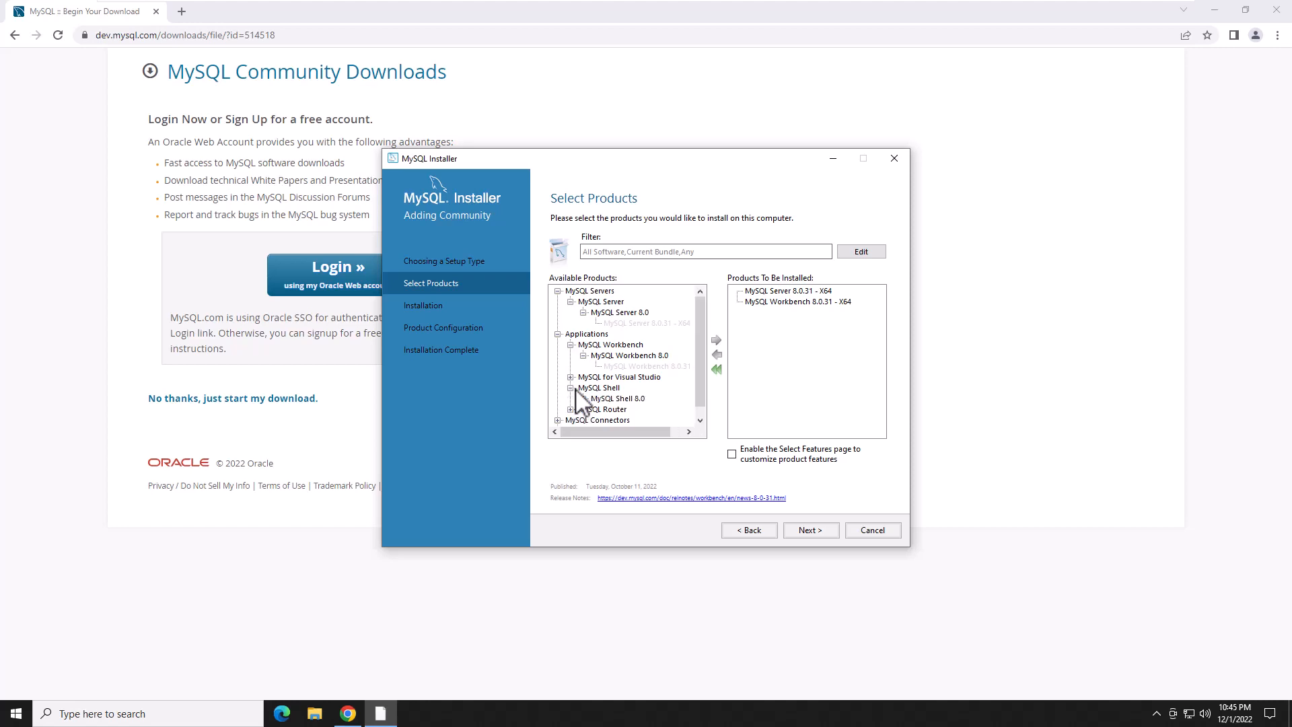
pyautogui.click(619, 409)
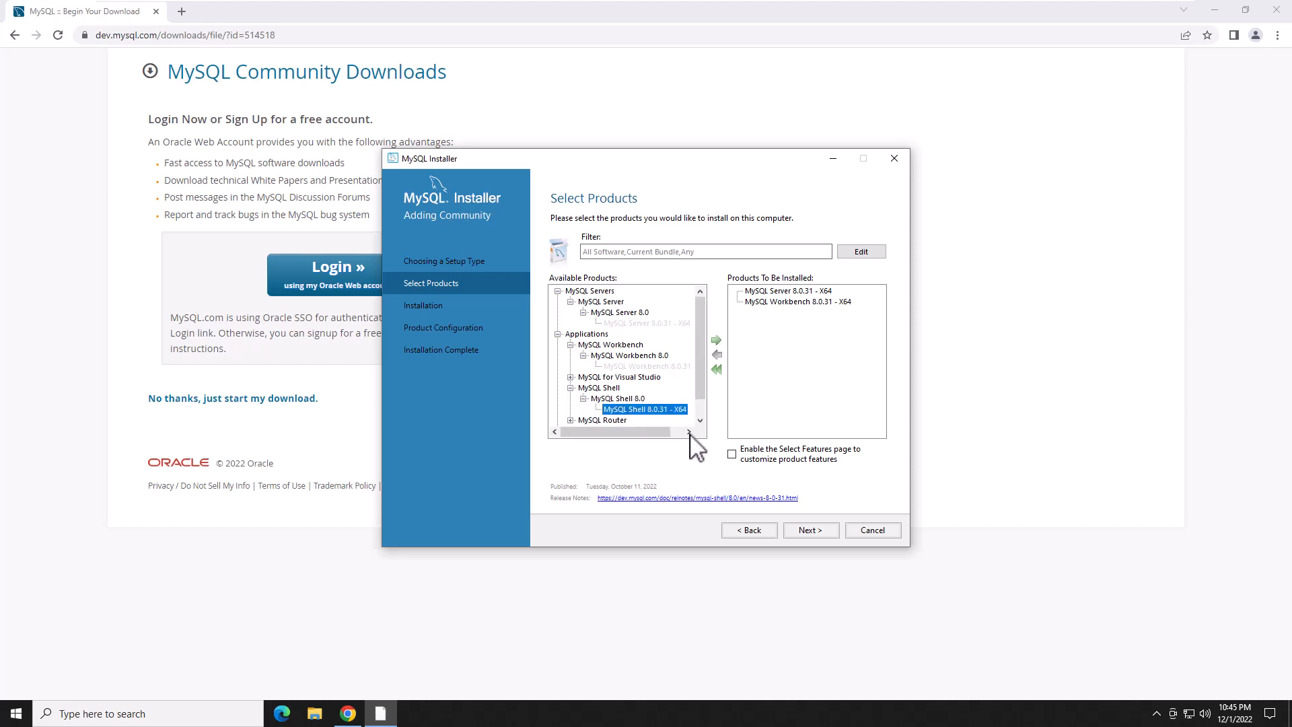
# Step: Go back to add MySQL Shell 8.0.31, then execute installation of all three products
pyautogui.click(809, 530)
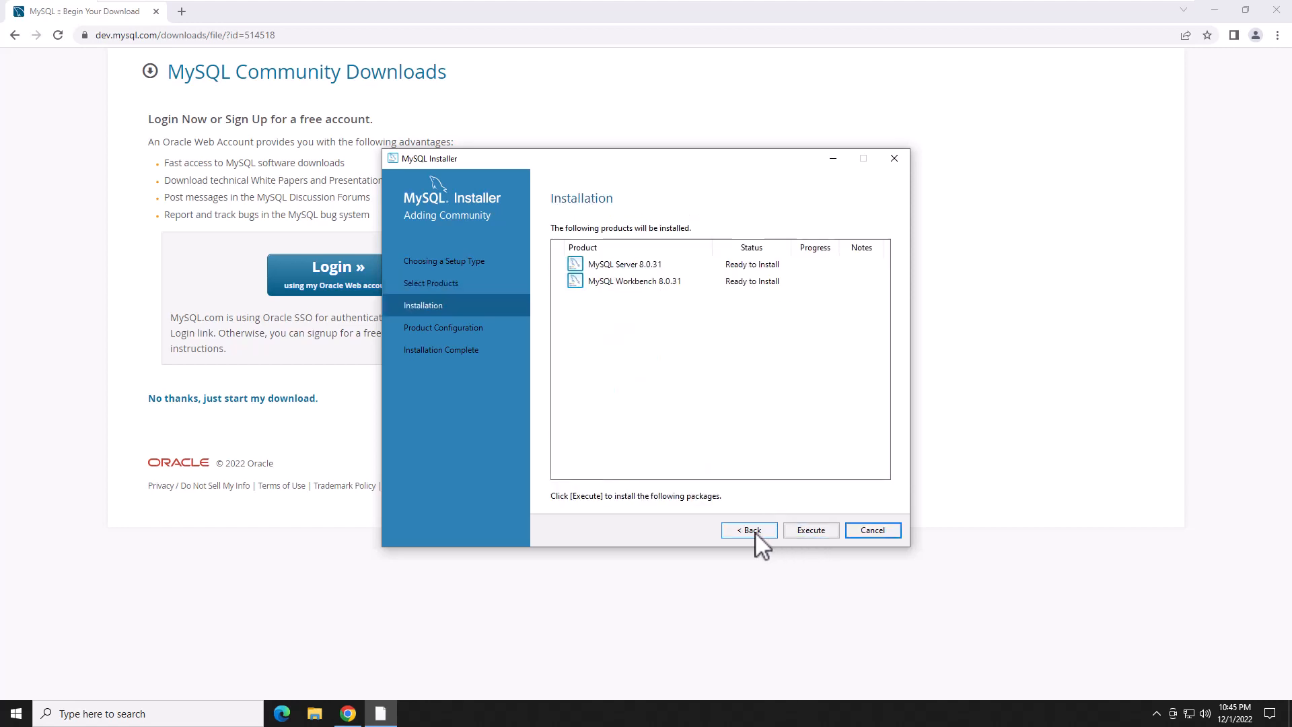
pyautogui.click(748, 531)
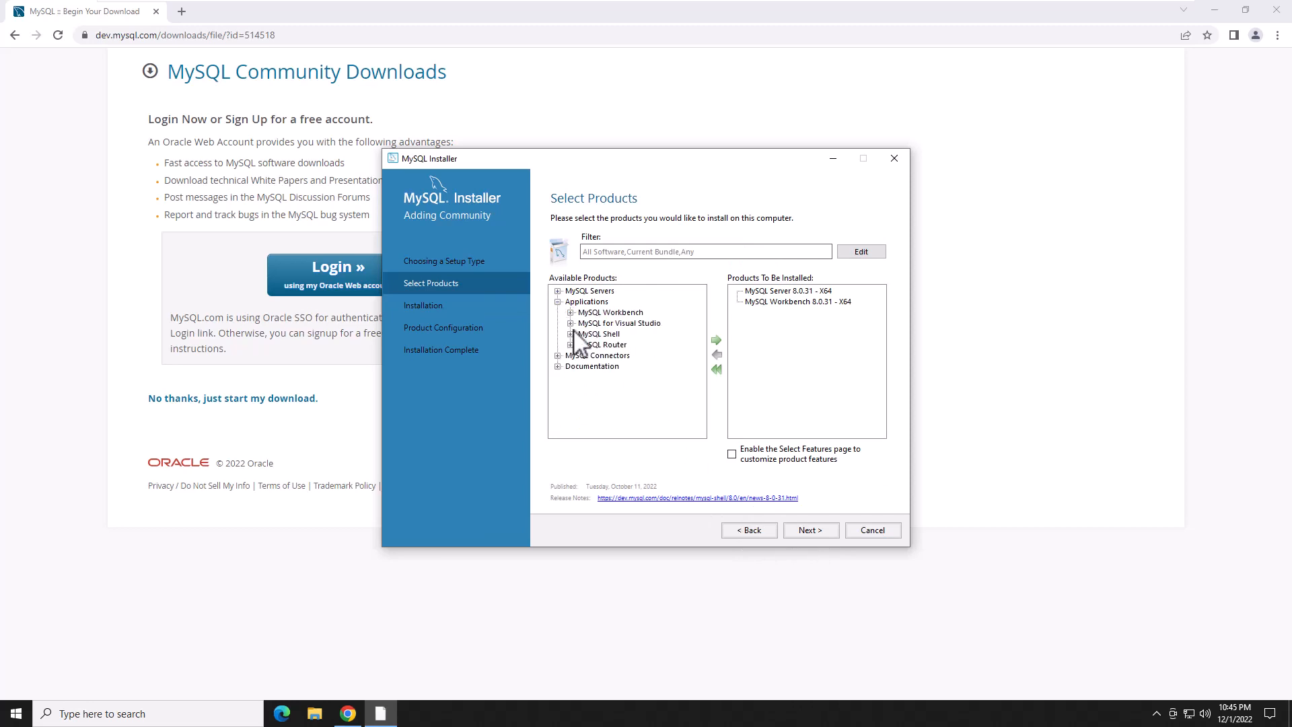
pyautogui.click(560, 334)
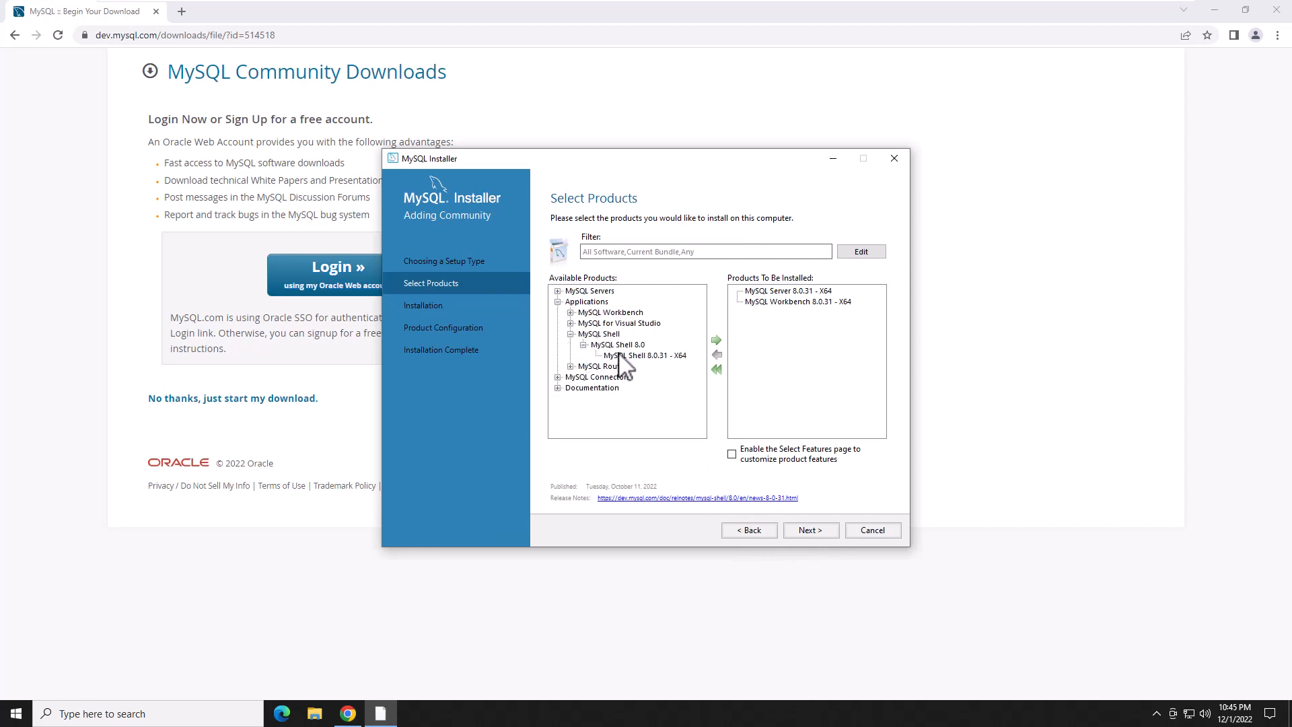
pyautogui.click(714, 339)
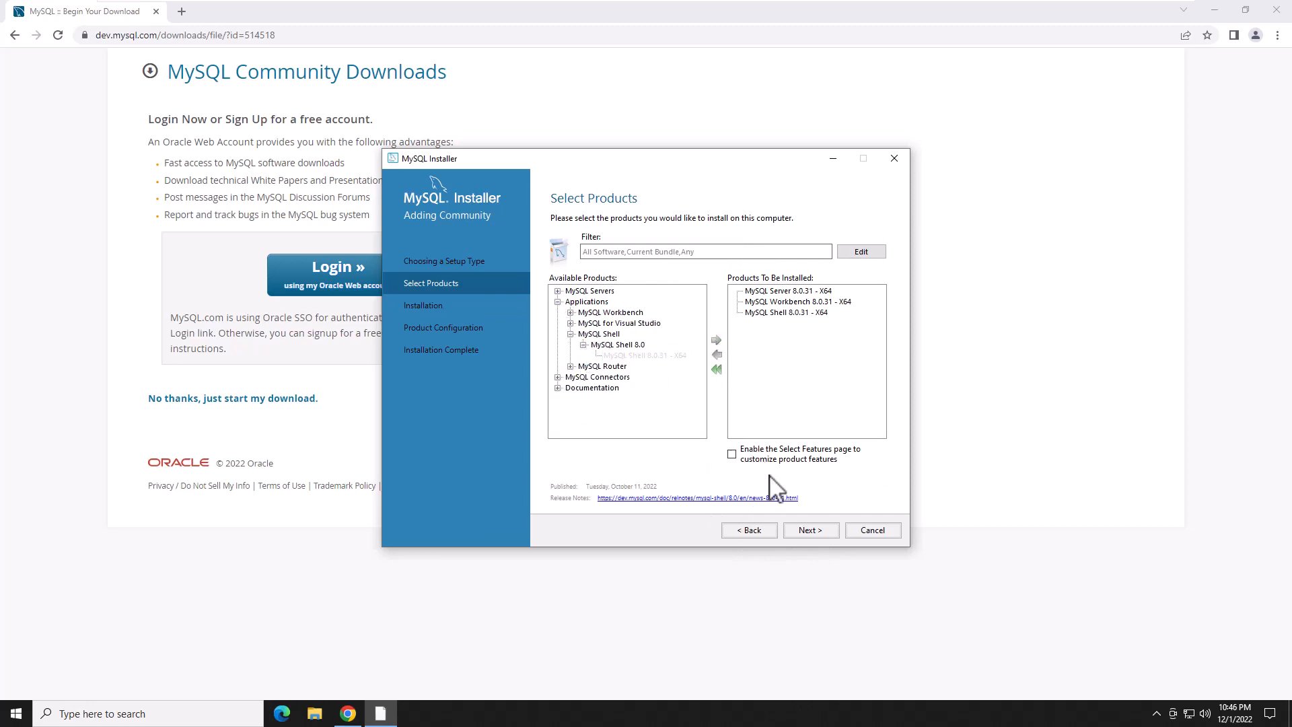
pyautogui.click(809, 531)
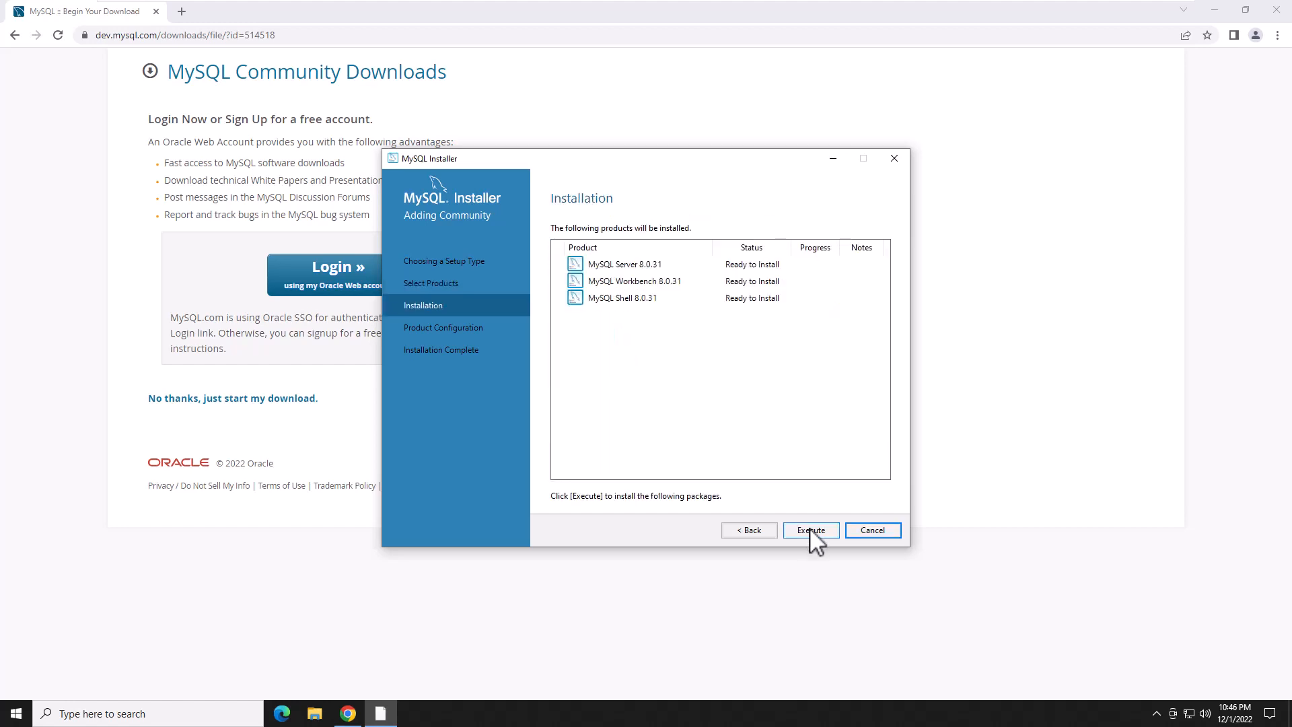
pyautogui.click(811, 531)
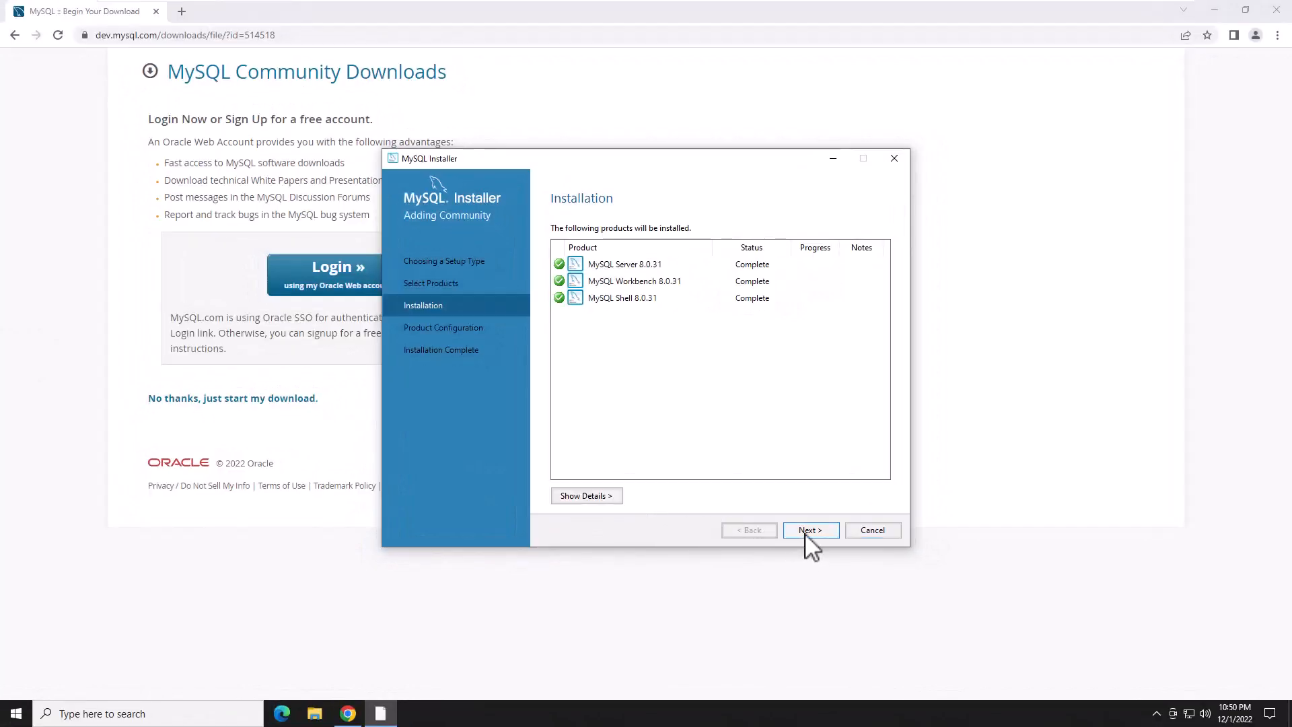
# Step: Begin configuring MySQL Server 8.0.31, keeping Development Computer type and port 3306
pyautogui.click(810, 531)
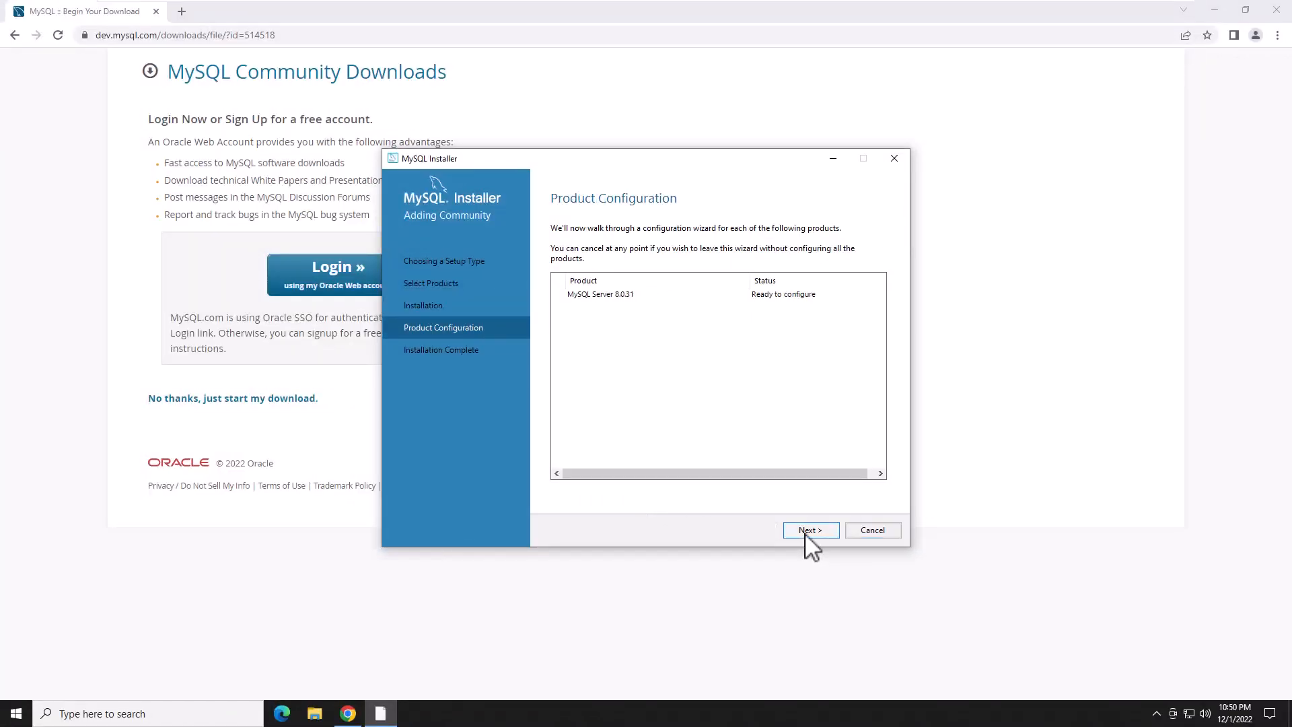
pyautogui.click(809, 530)
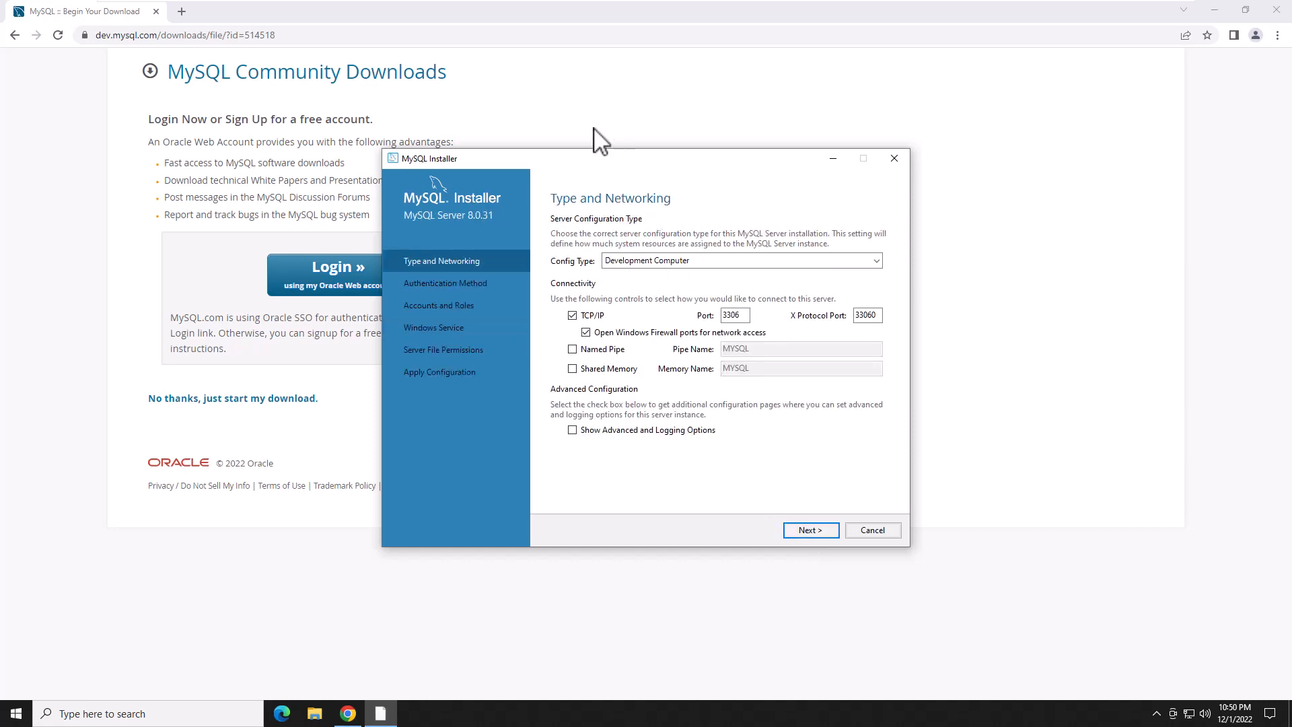
pyautogui.moveTo(549, 226)
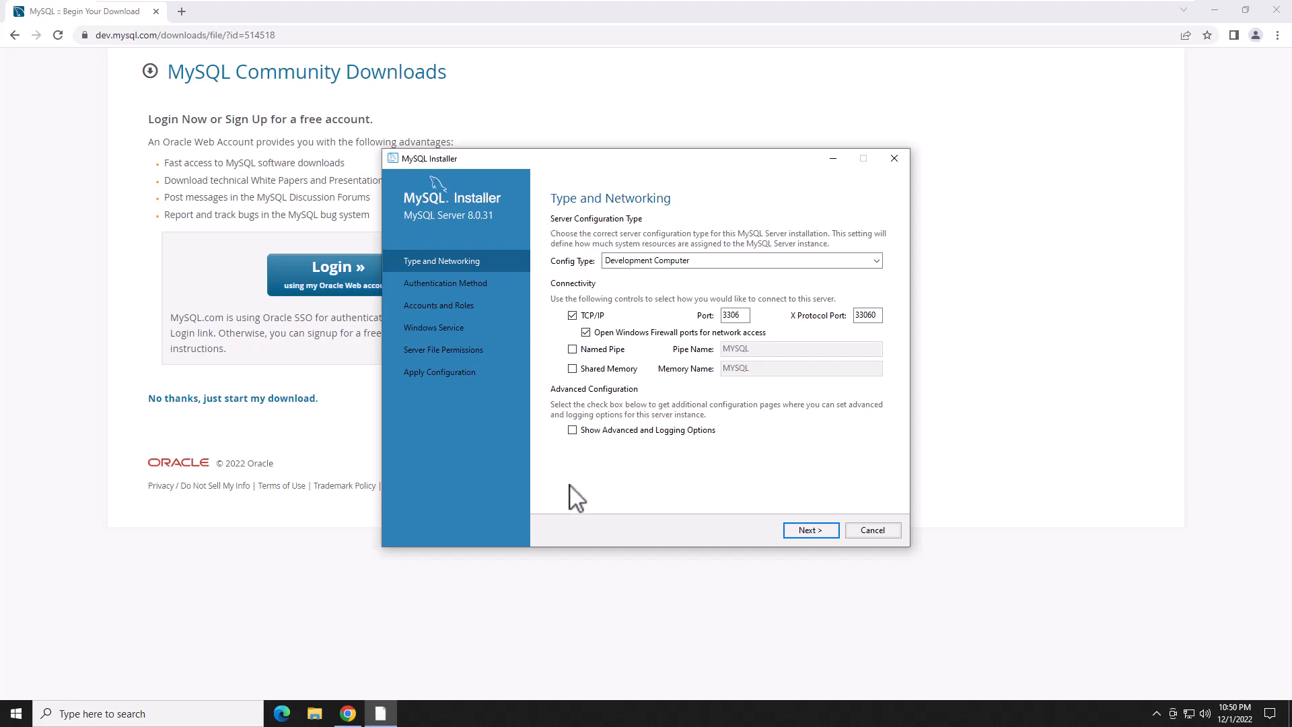
pyautogui.moveTo(784, 560)
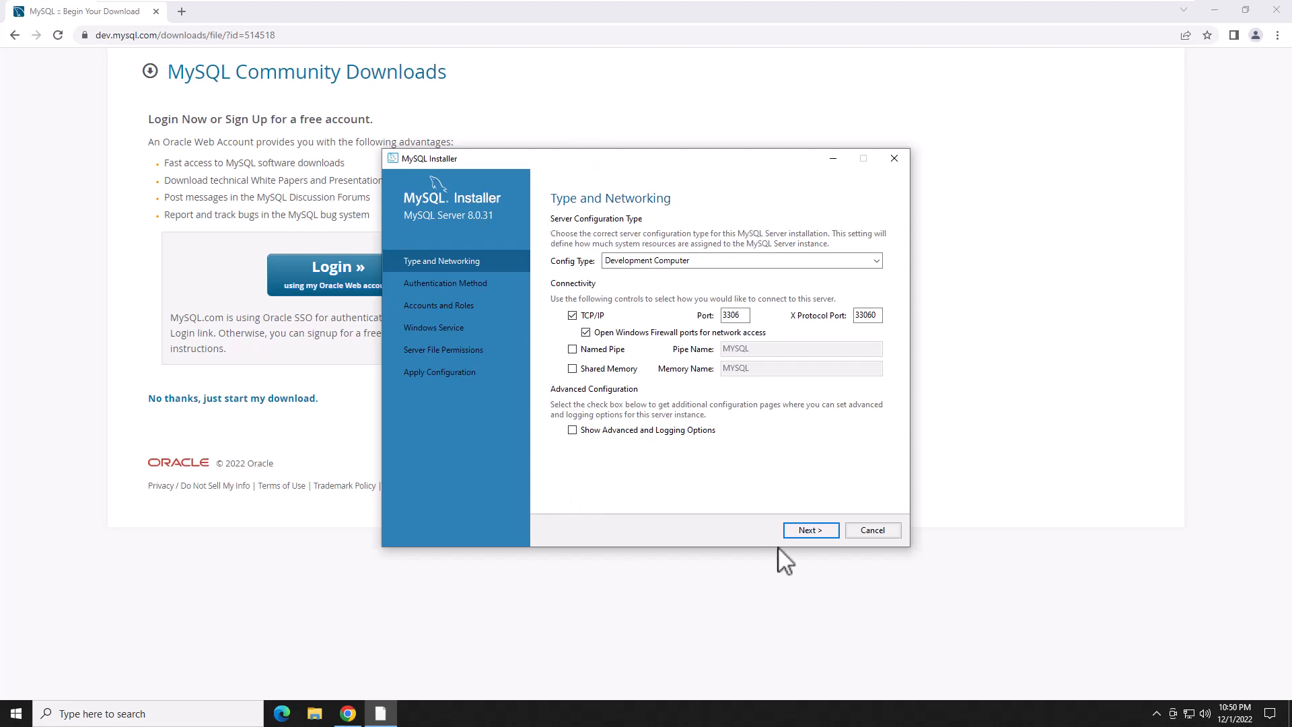
pyautogui.click(809, 530)
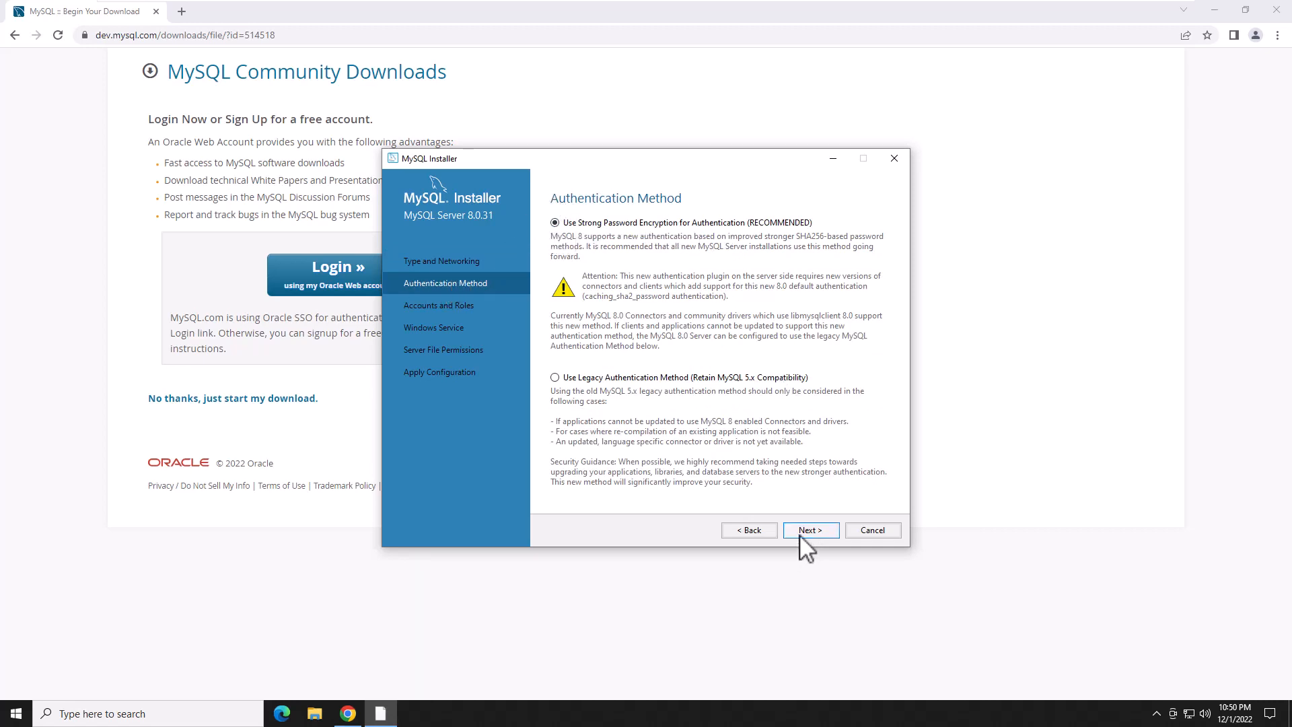
# Step: Keep strong password authentication, enter the root password twice and start adding a user
pyautogui.click(809, 530)
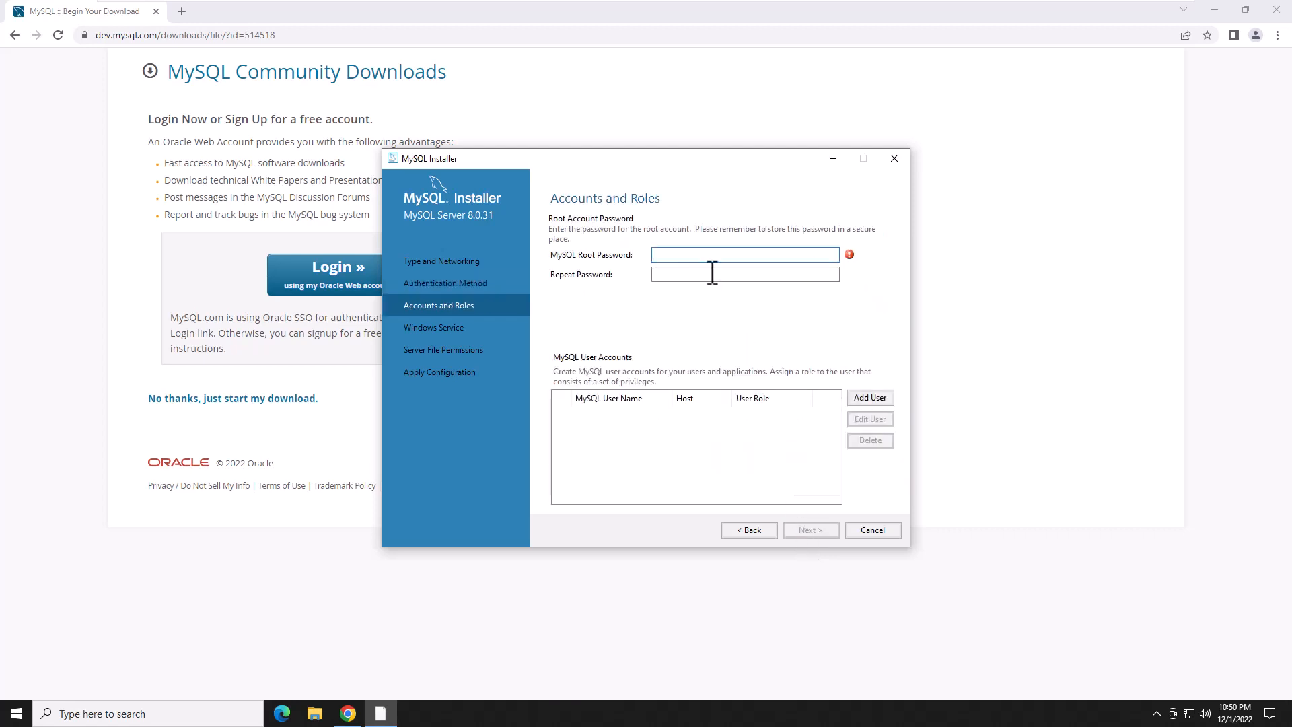
pyautogui.click(744, 255)
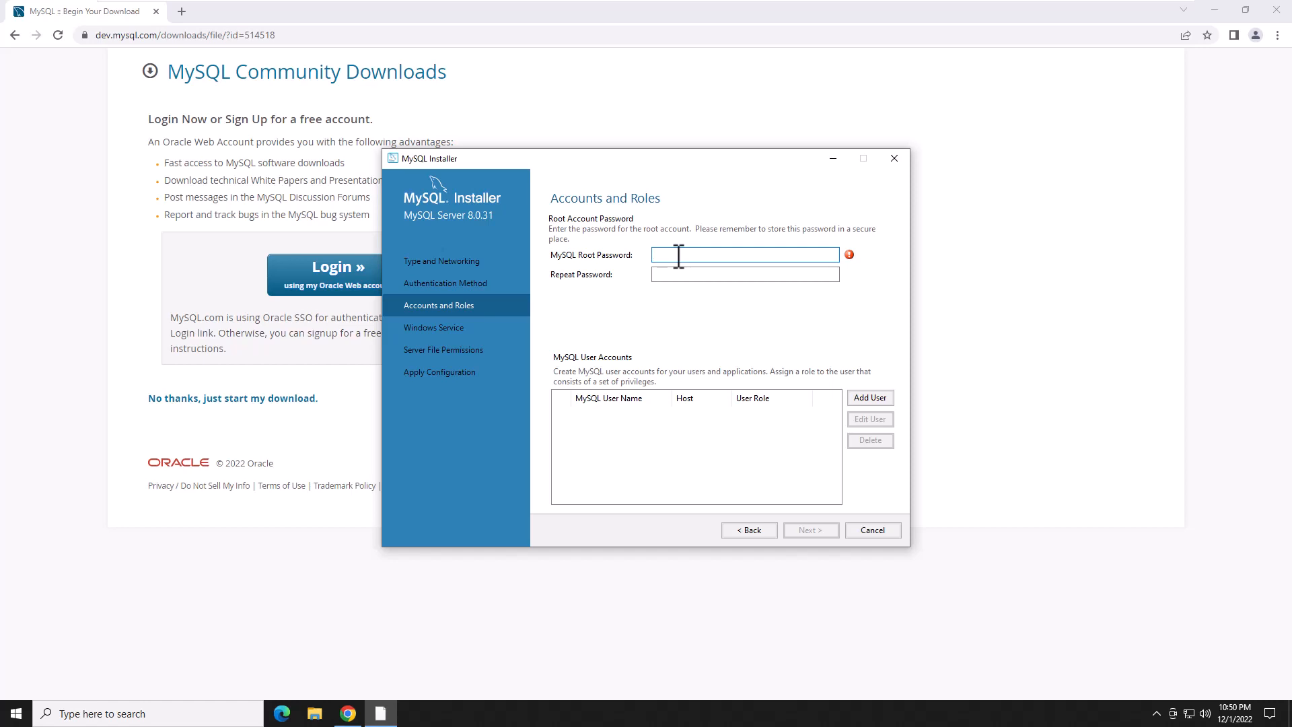
pyautogui.click(742, 254)
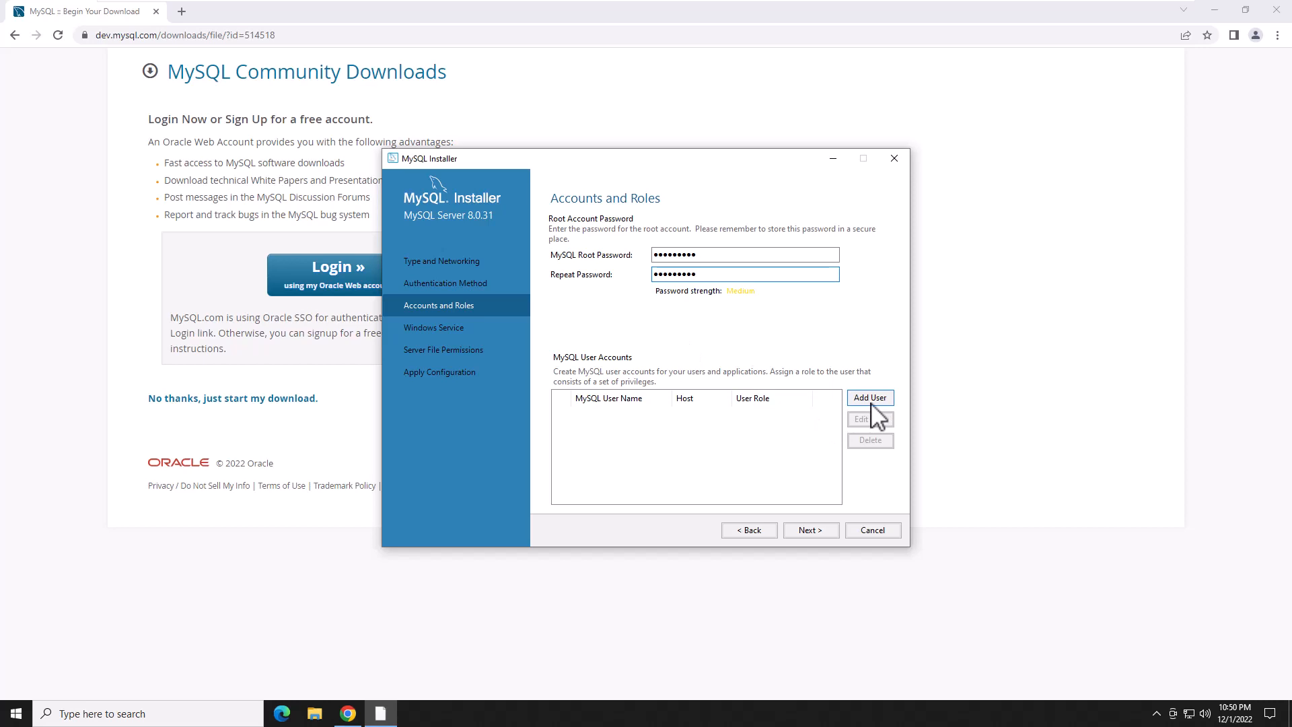
pyautogui.click(870, 397)
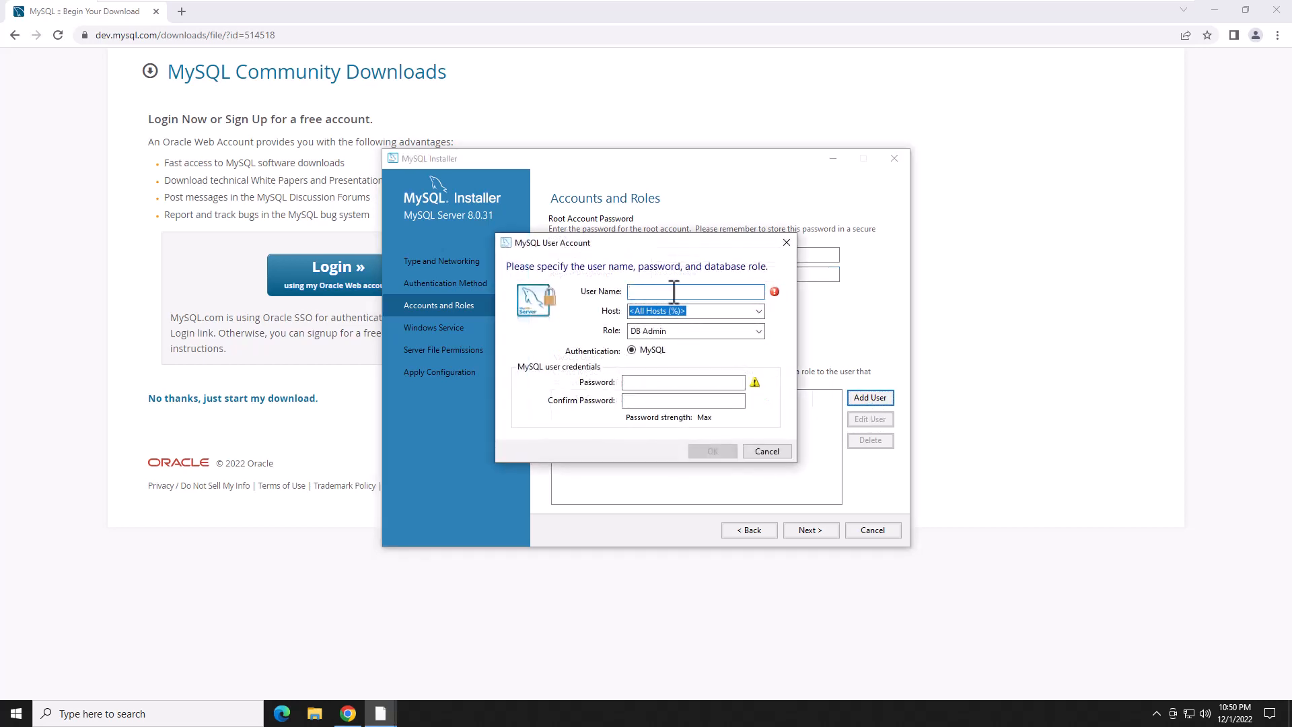
# Step: Set the new user's Host to localhost, then cancel without adding the account
pyautogui.click(755, 311)
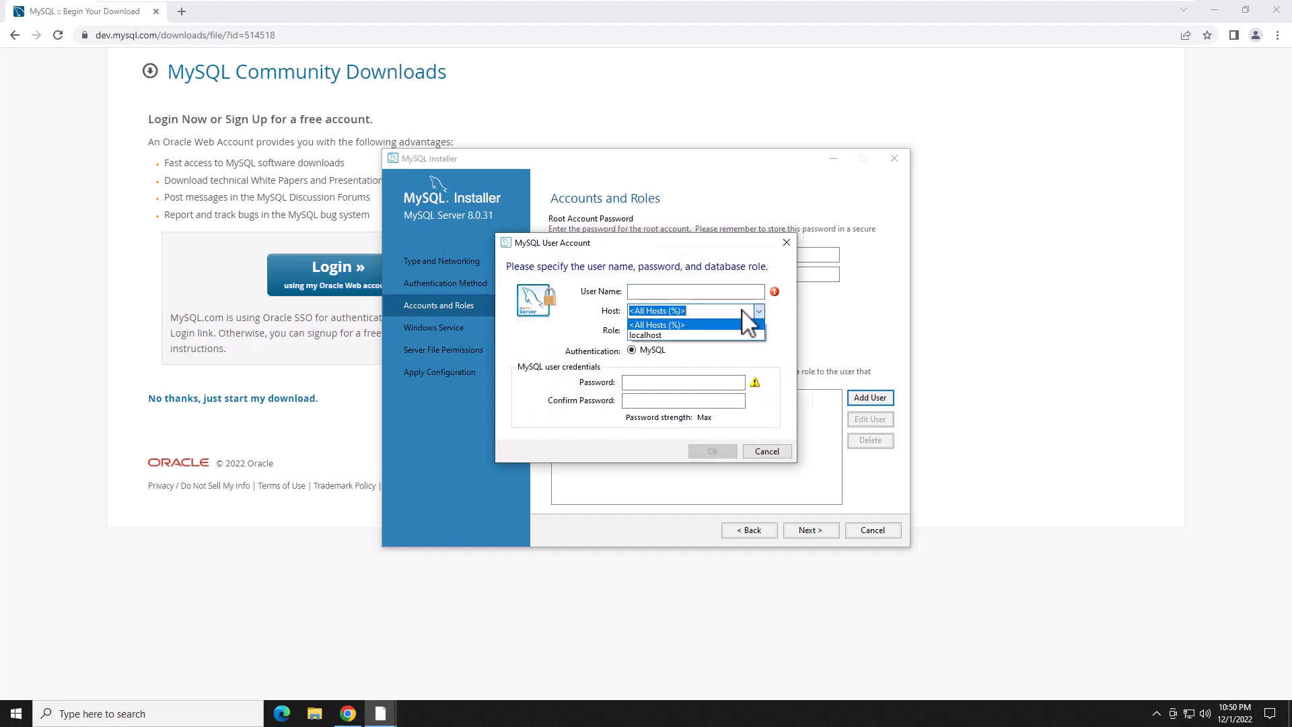
pyautogui.click(646, 335)
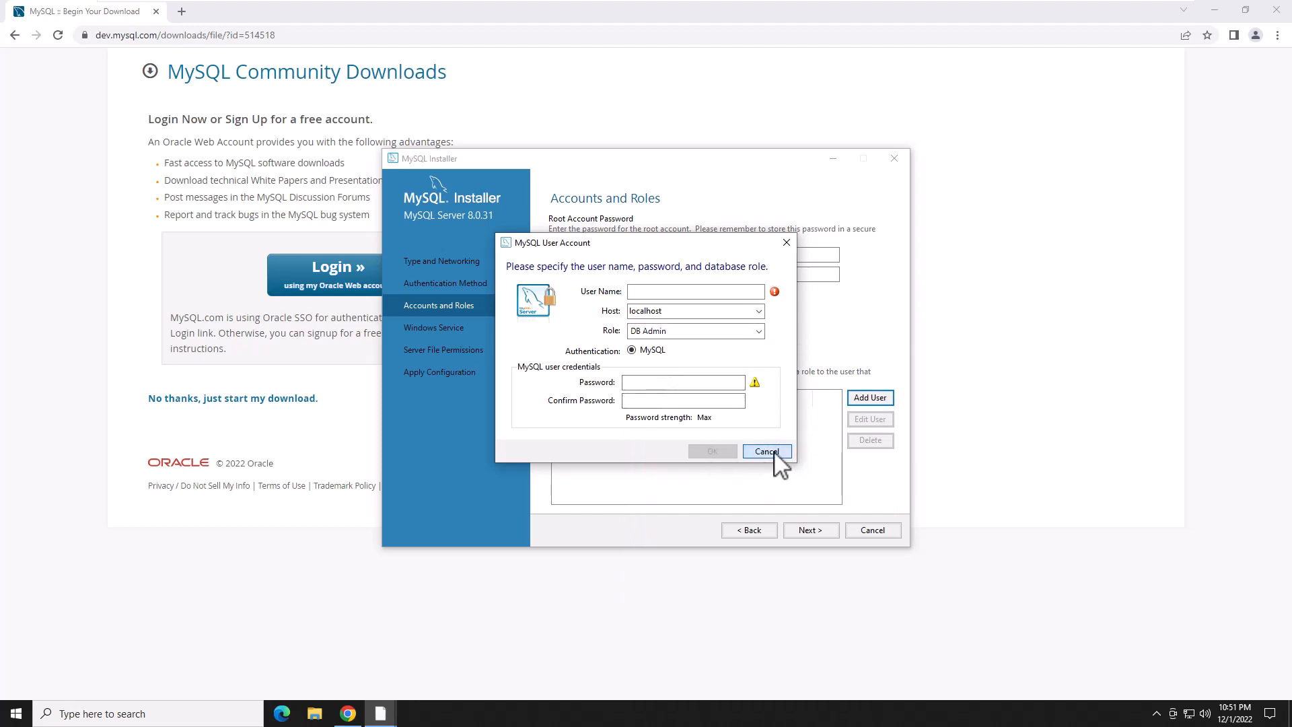
pyautogui.click(766, 451)
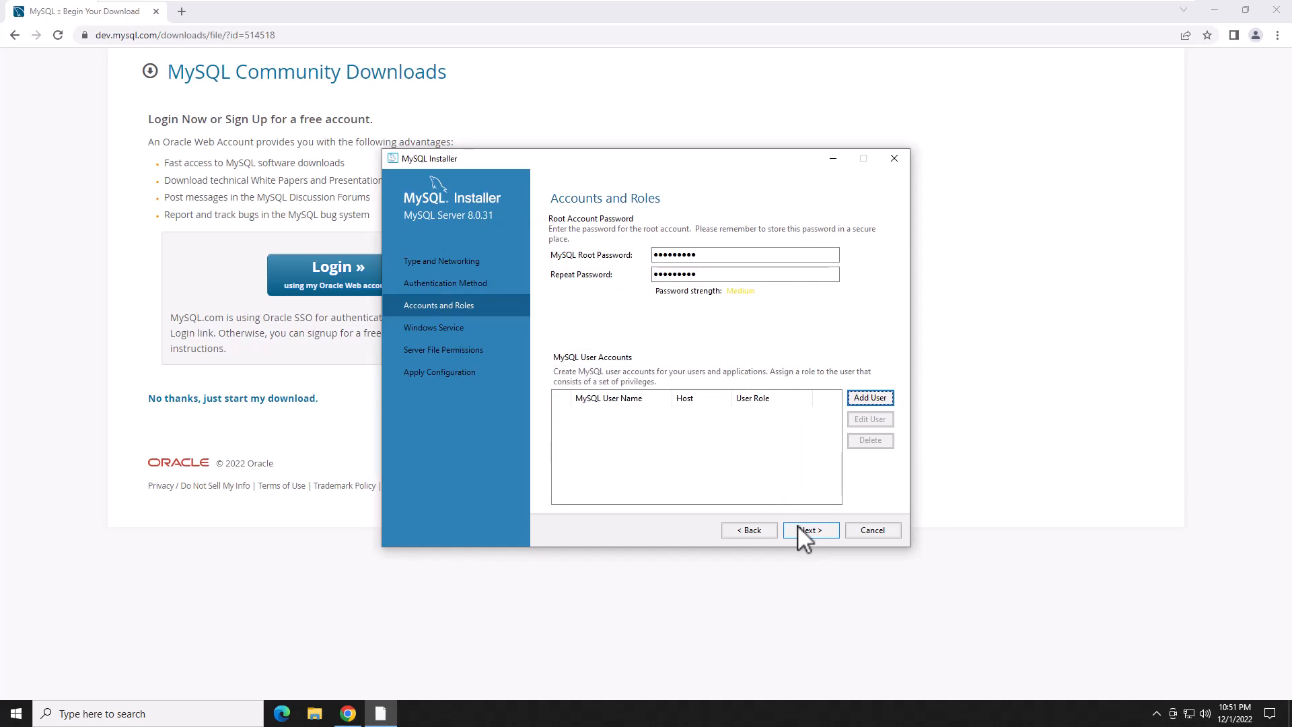
# Step: Keep Windows service and file permission defaults and execute the server configuration
pyautogui.click(809, 529)
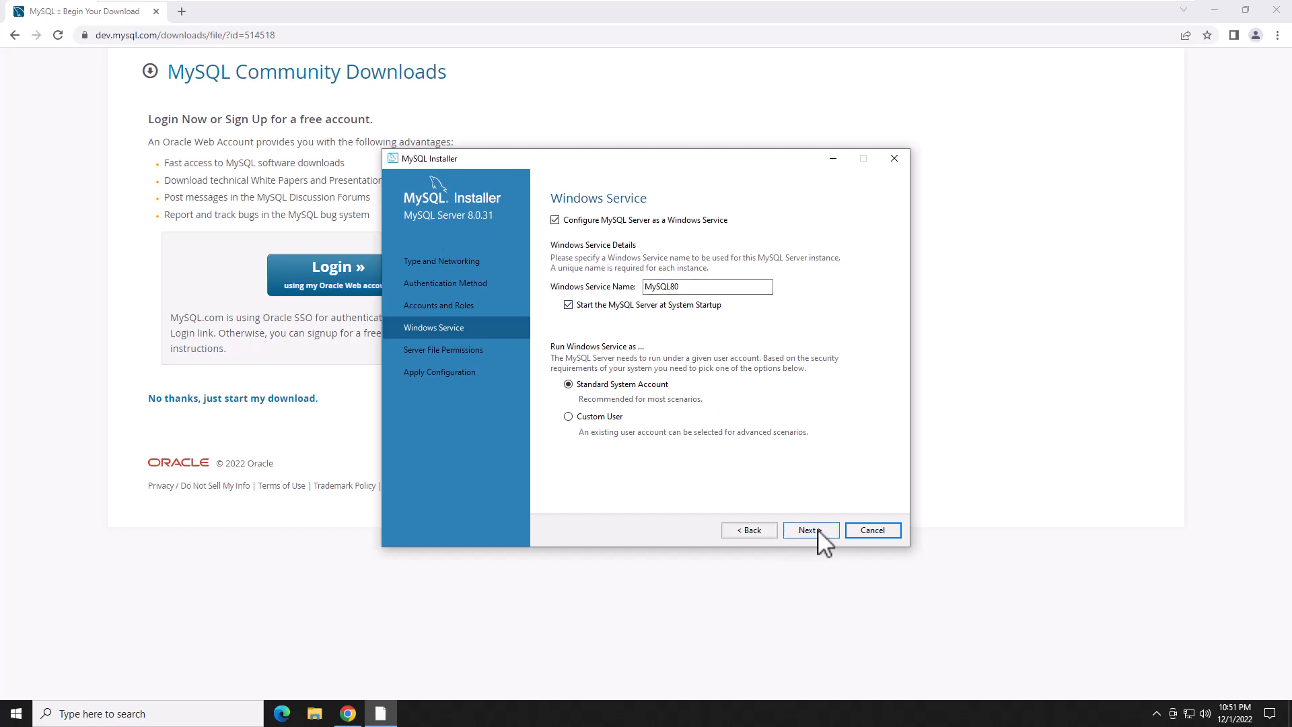
pyautogui.click(809, 530)
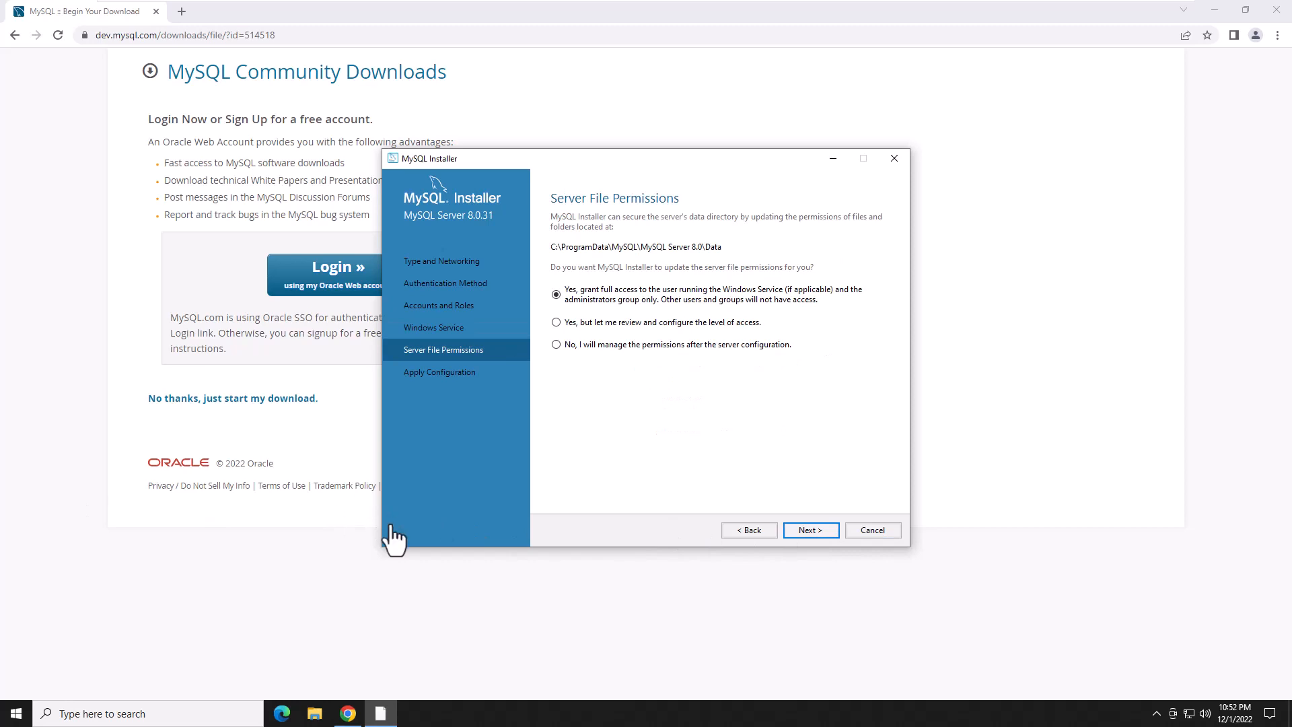
pyautogui.click(809, 530)
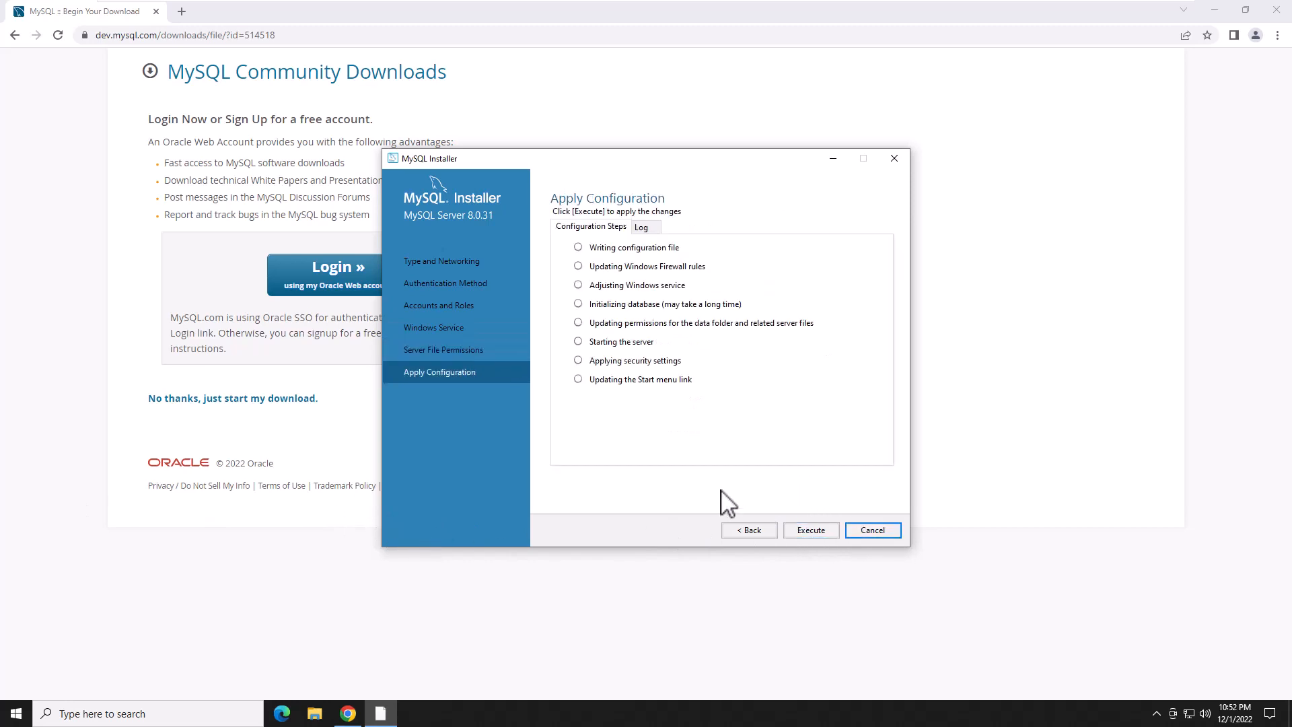
pyautogui.moveTo(746, 512)
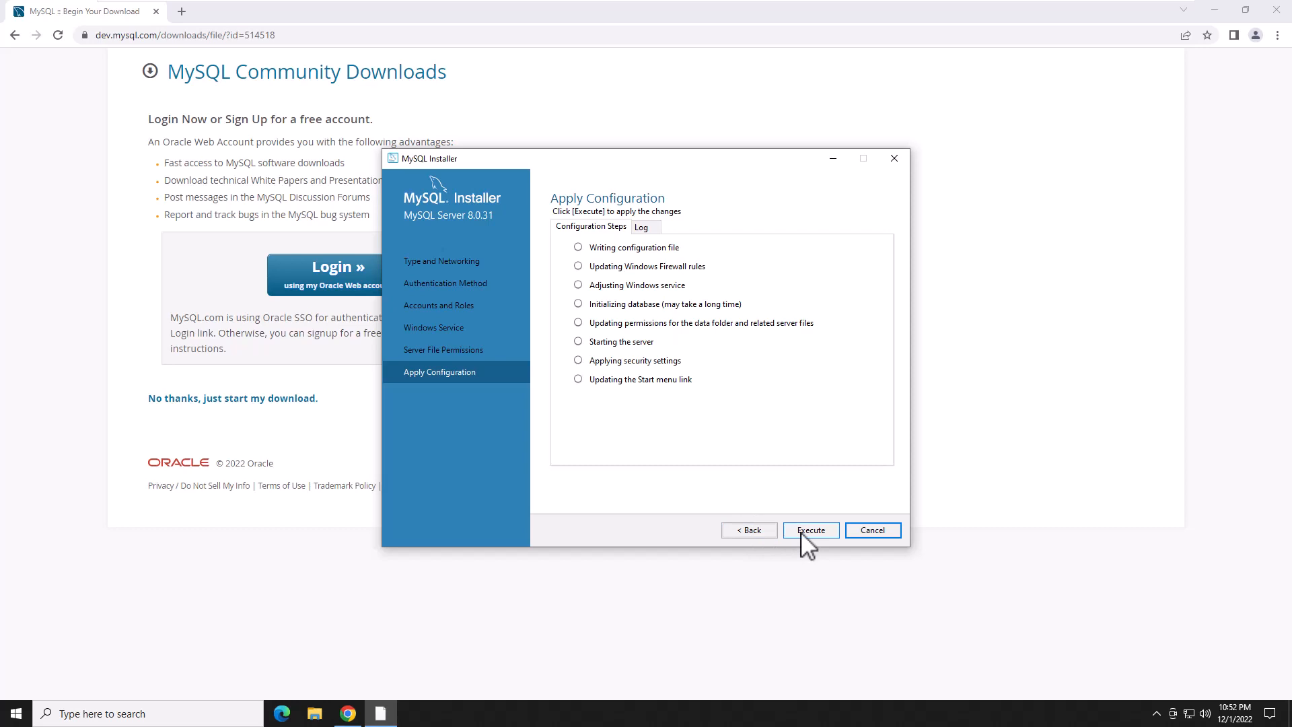
pyautogui.click(809, 530)
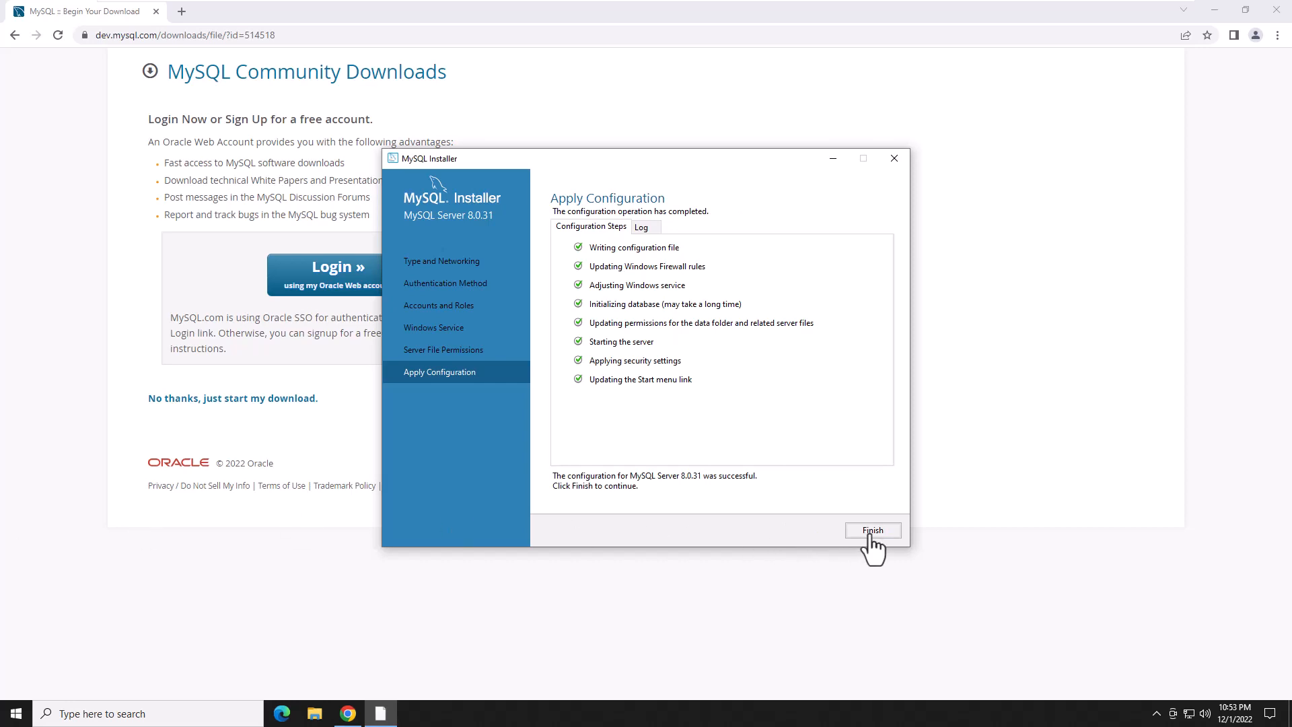
# Step: Finish configuration with both Workbench and Shell set to launch after setup
pyautogui.click(872, 530)
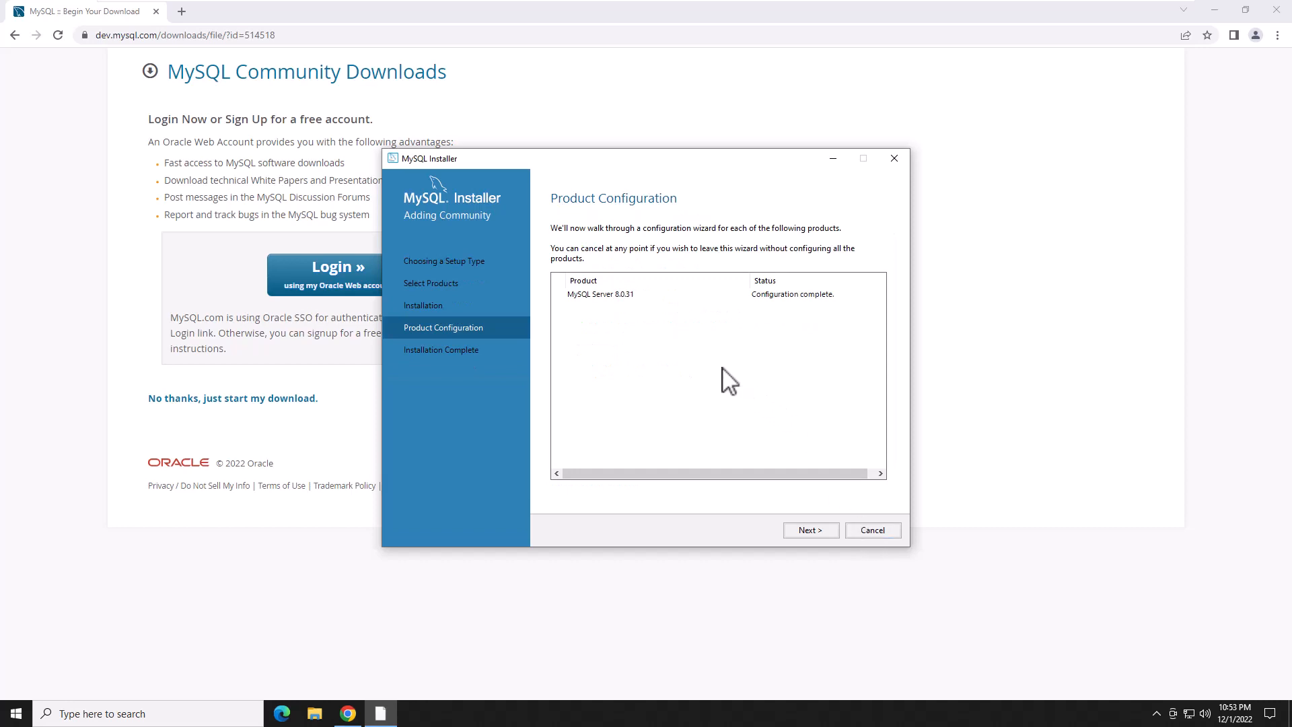
pyautogui.click(809, 531)
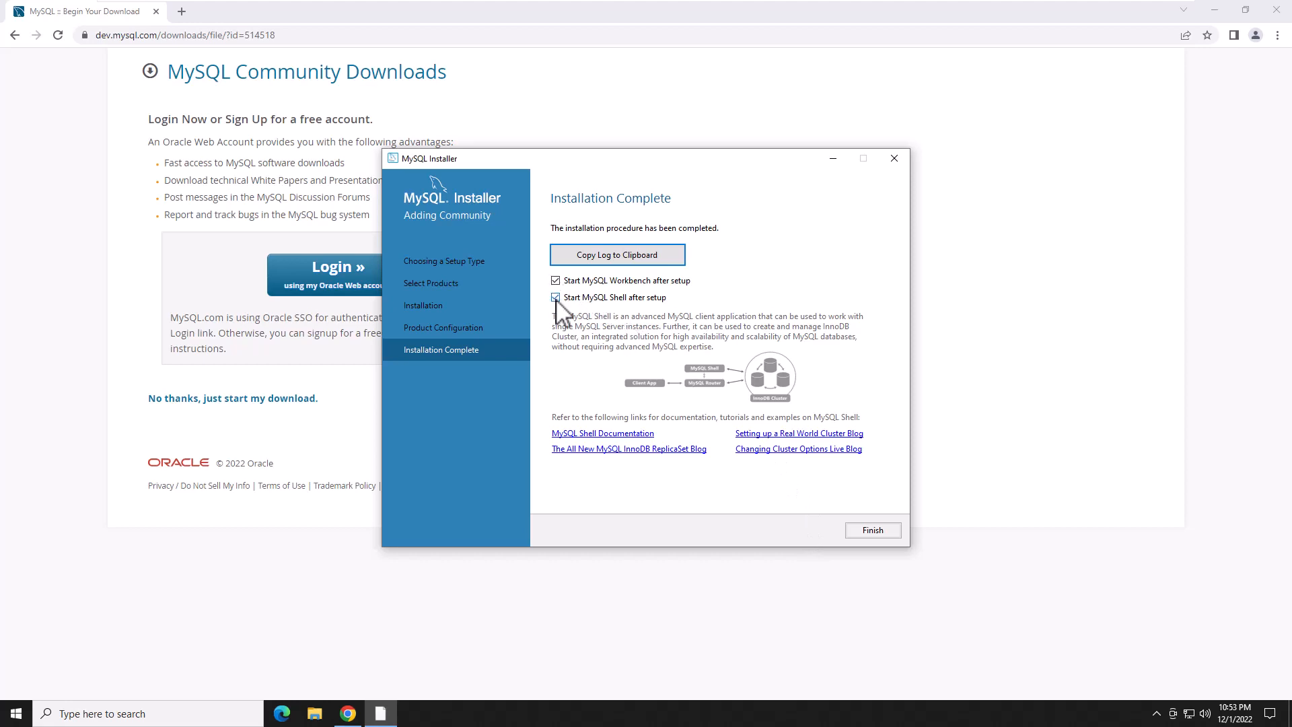
pyautogui.click(556, 298)
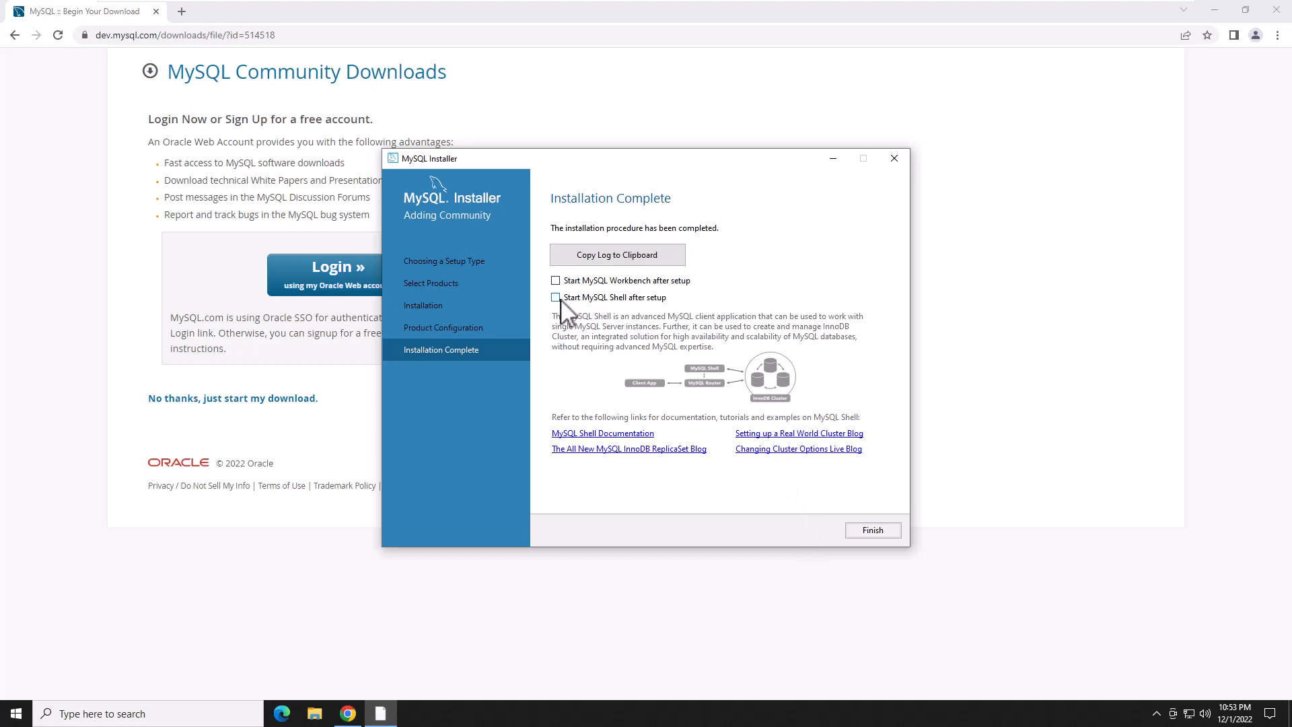
pyautogui.click(556, 280)
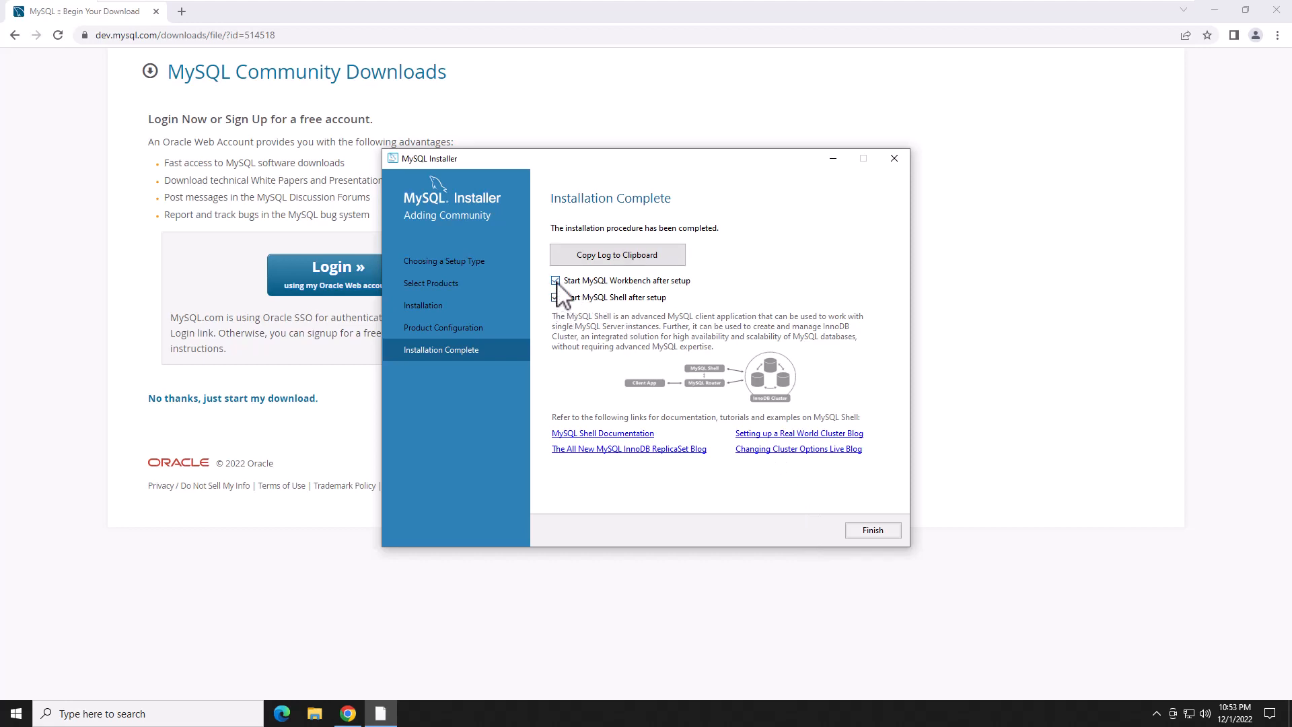
pyautogui.click(556, 296)
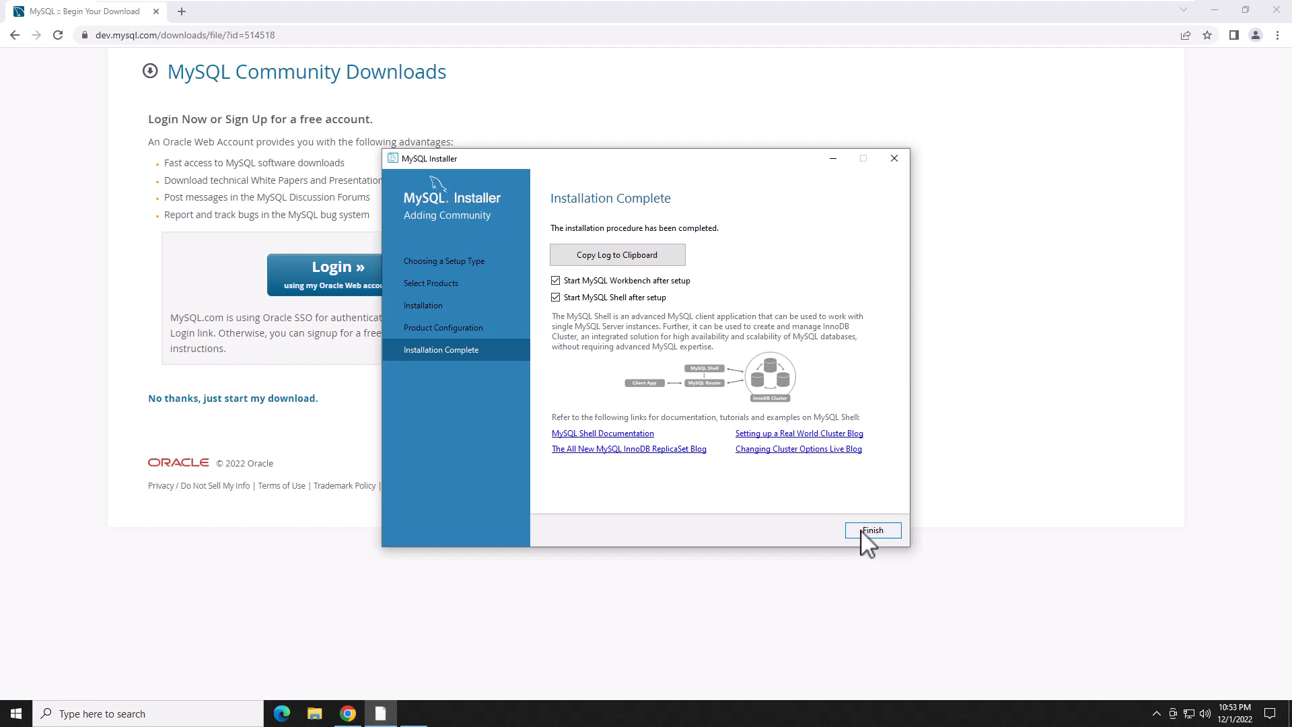
pyautogui.click(872, 530)
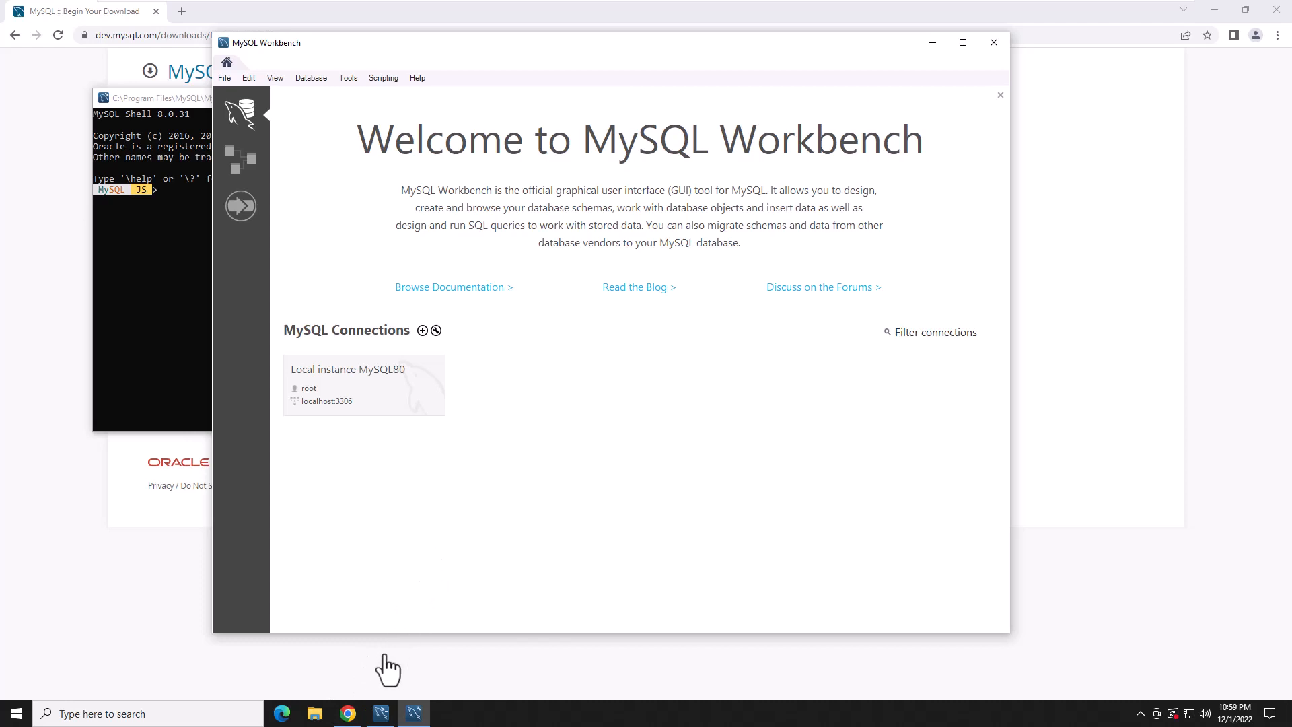
pyautogui.moveTo(315, 714)
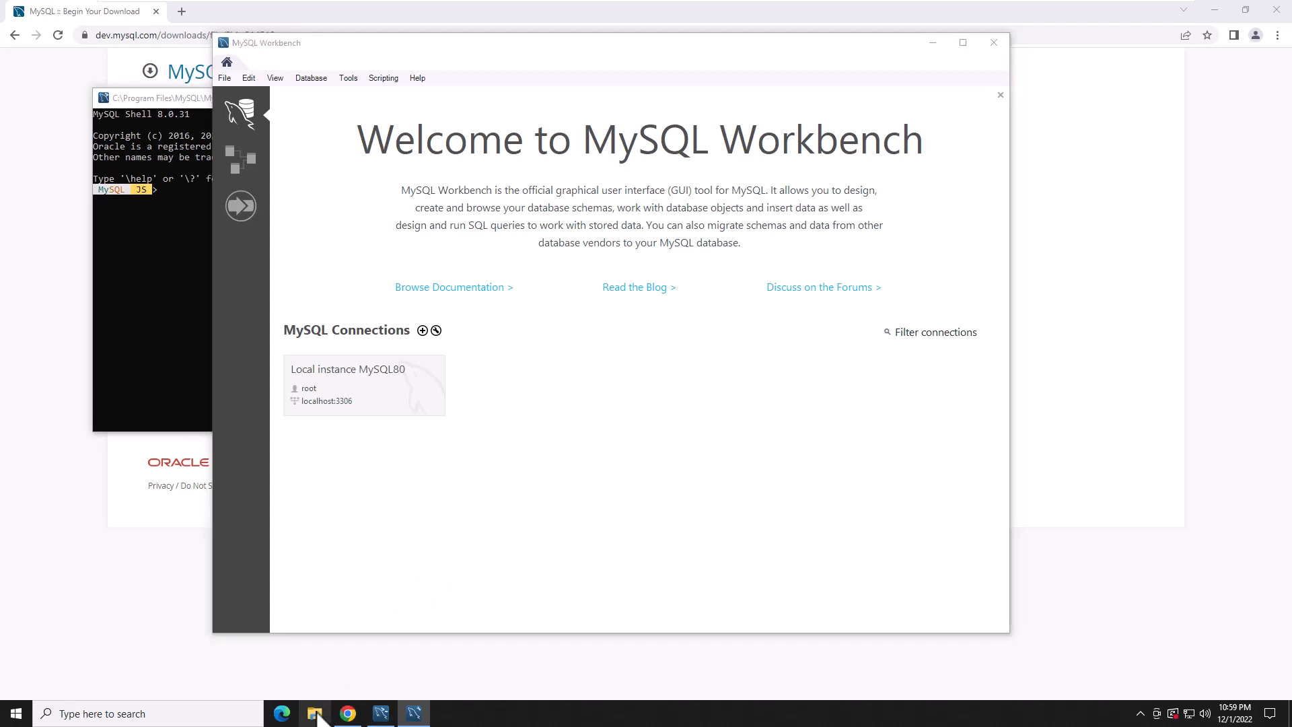
# Step: Browse File Explorer from This PC through Local Disk (C:) to MySQL Server 8.0's bin folder
pyautogui.click(315, 714)
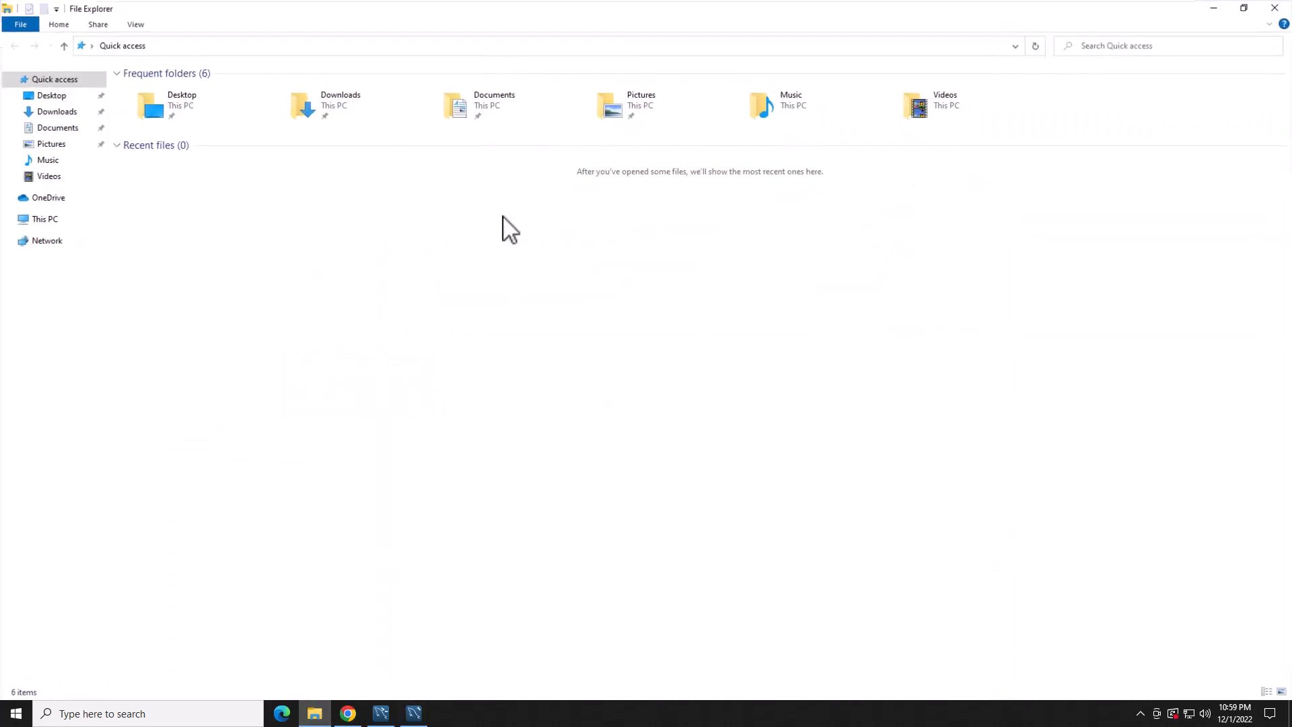
pyautogui.click(44, 218)
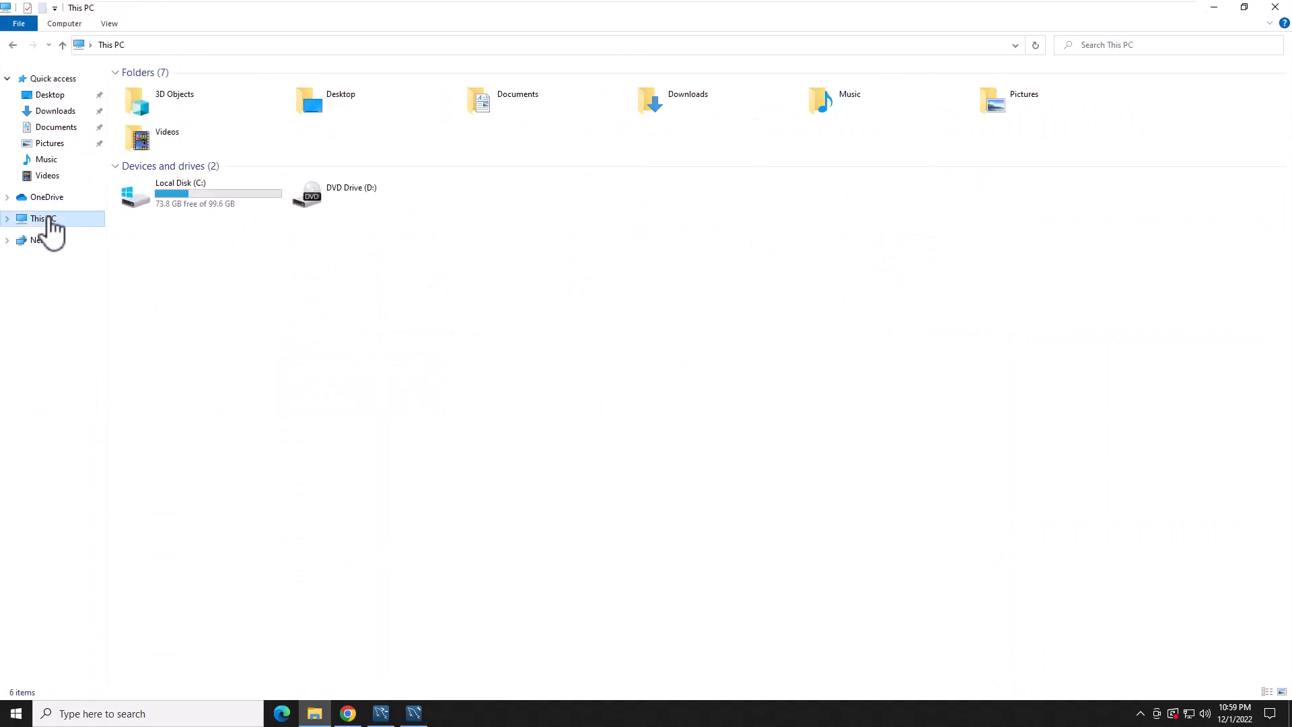
pyautogui.doubleClick(198, 193)
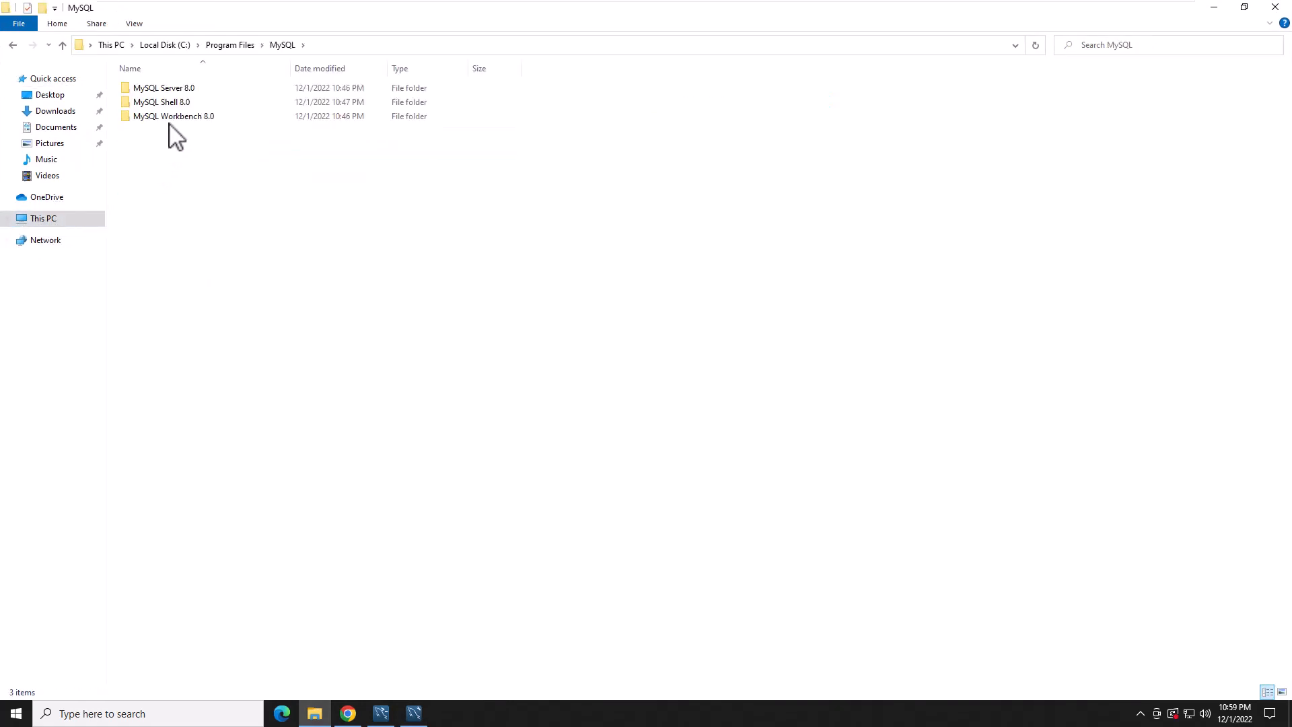
pyautogui.doubleClick(162, 88)
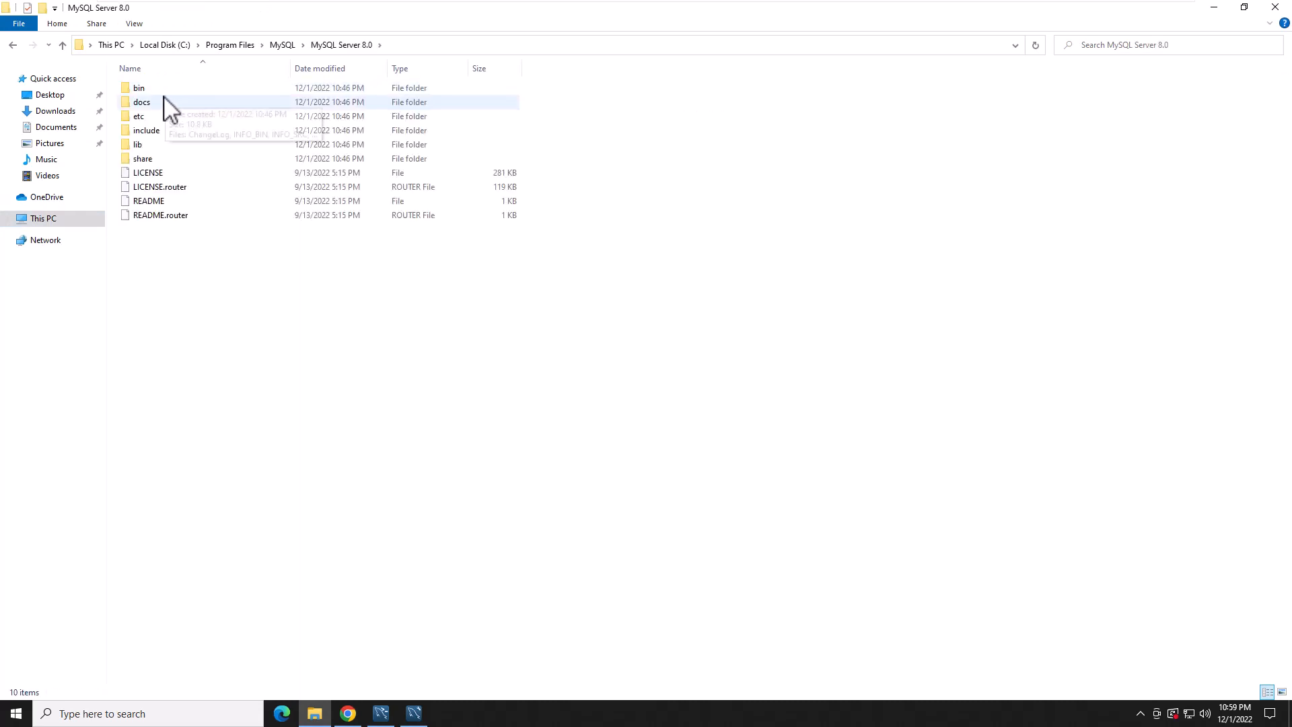
pyautogui.doubleClick(139, 87)
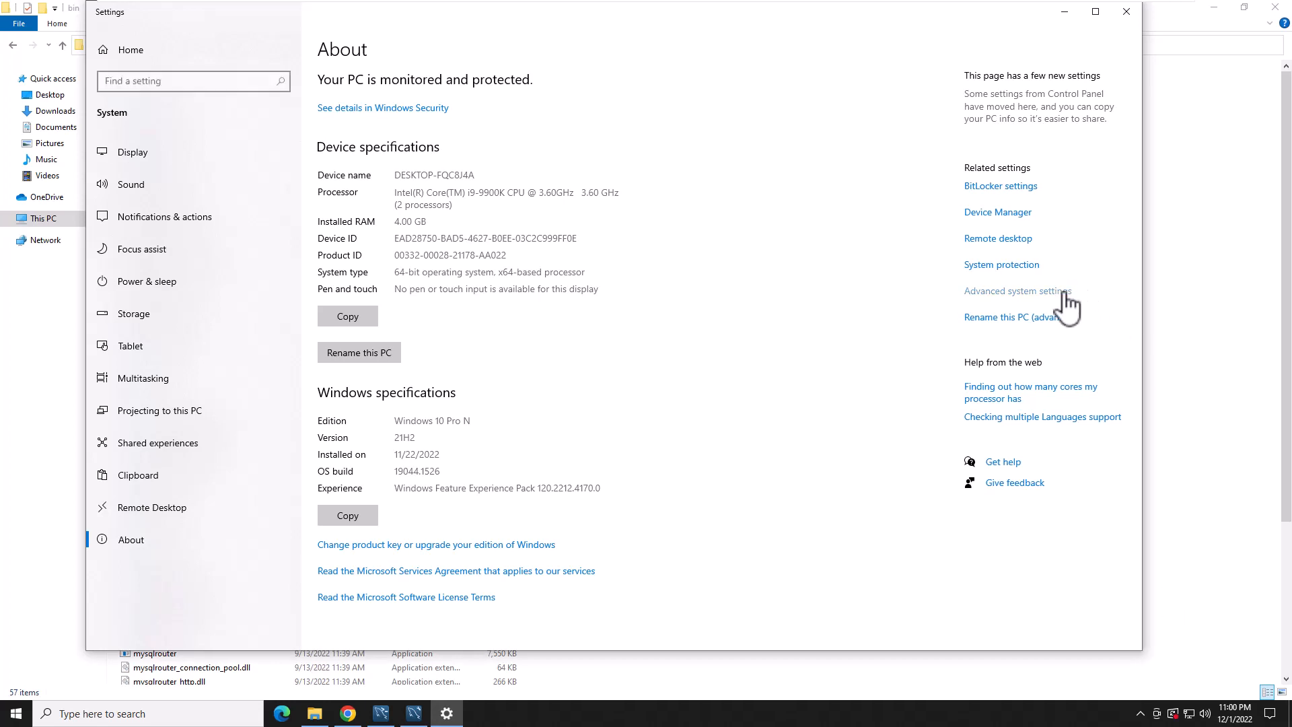
# Step: Edit the system Path variable via Advanced system settings > Environment Variables, then close Settings
pyautogui.click(1018, 291)
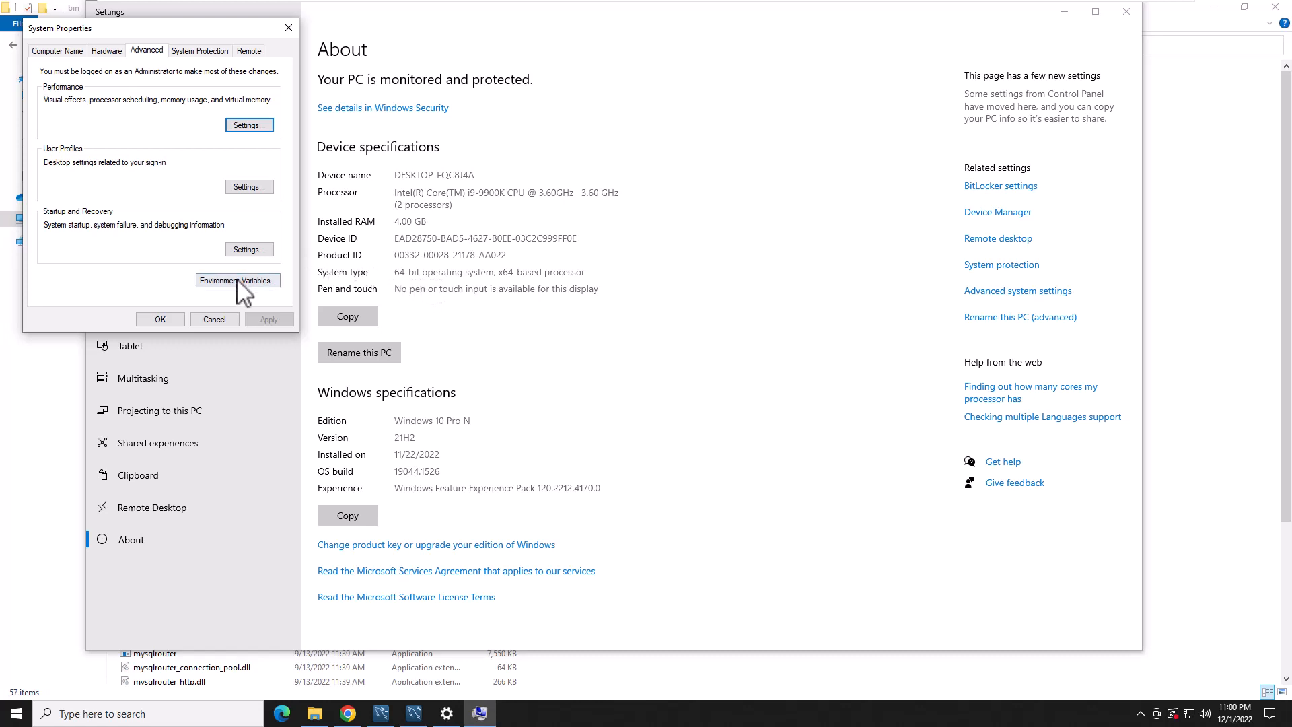
pyautogui.click(237, 280)
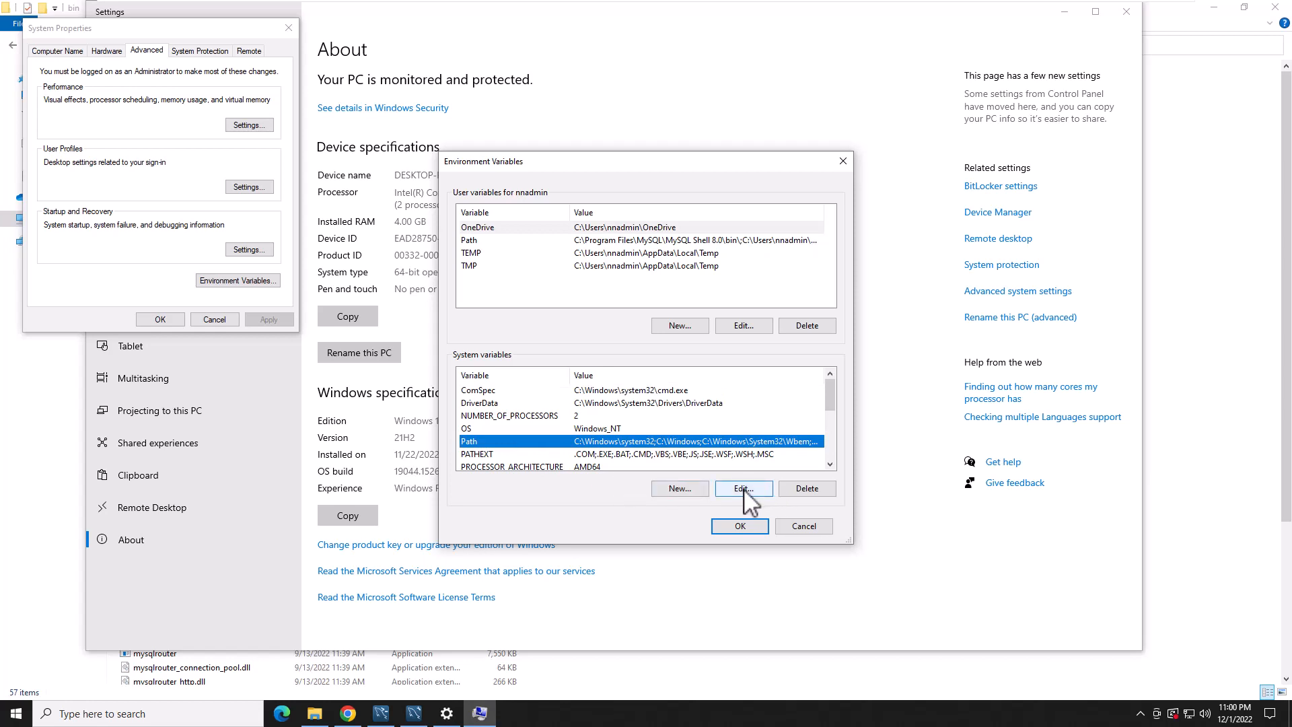
pyautogui.click(742, 487)
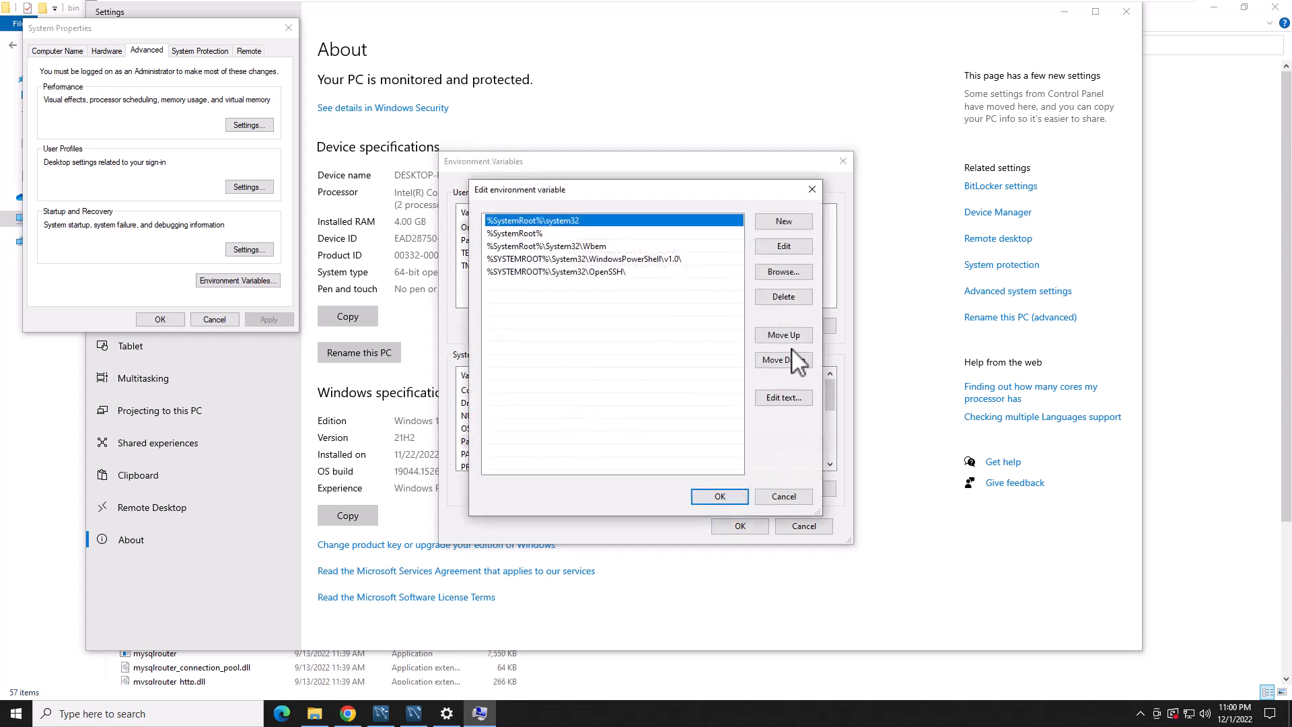
pyautogui.click(782, 220)
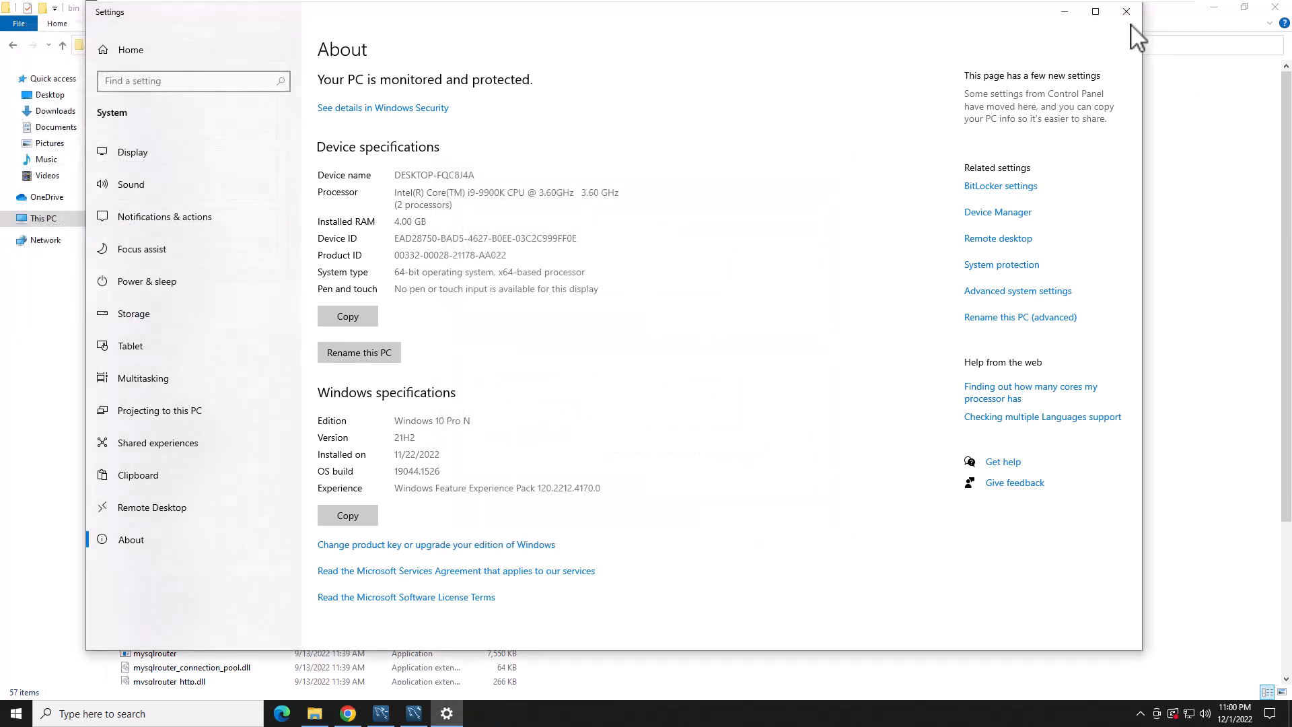
pyautogui.click(1125, 13)
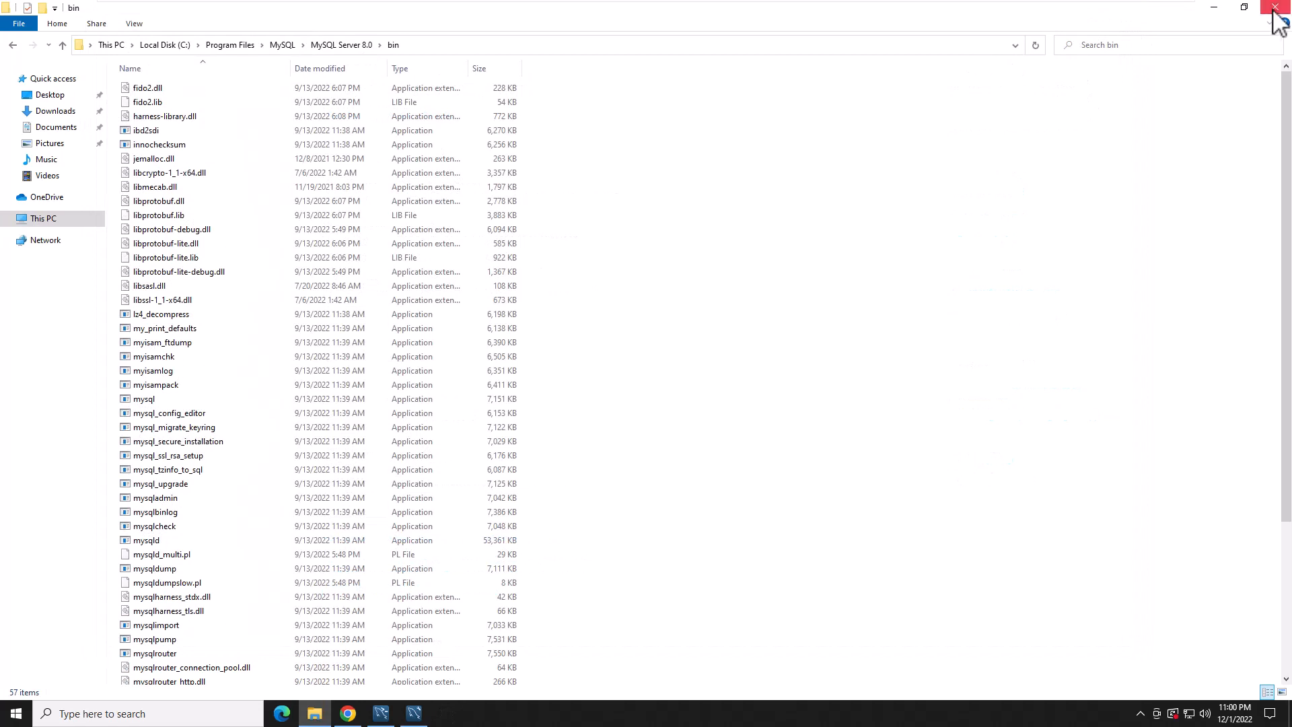
# Step: Connect Workbench to Local instance MySQL80 as root, entering and submitting the password
pyautogui.click(413, 714)
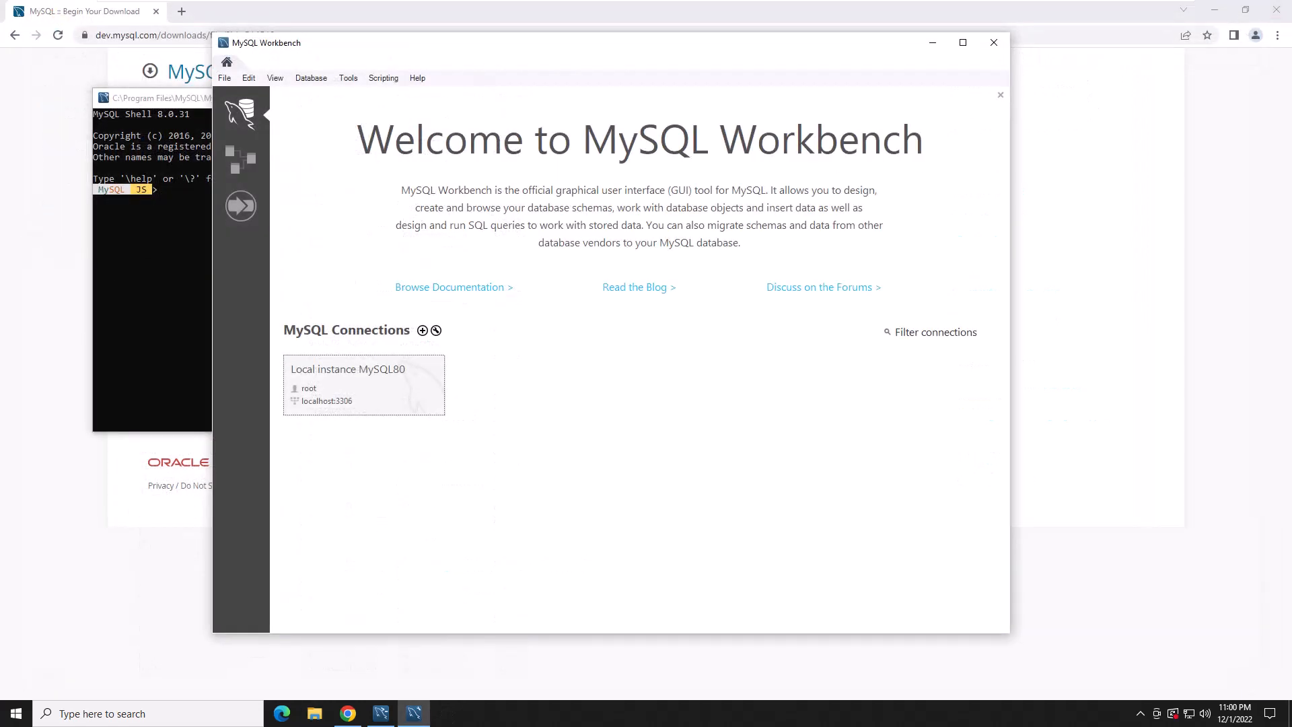
pyautogui.click(931, 332)
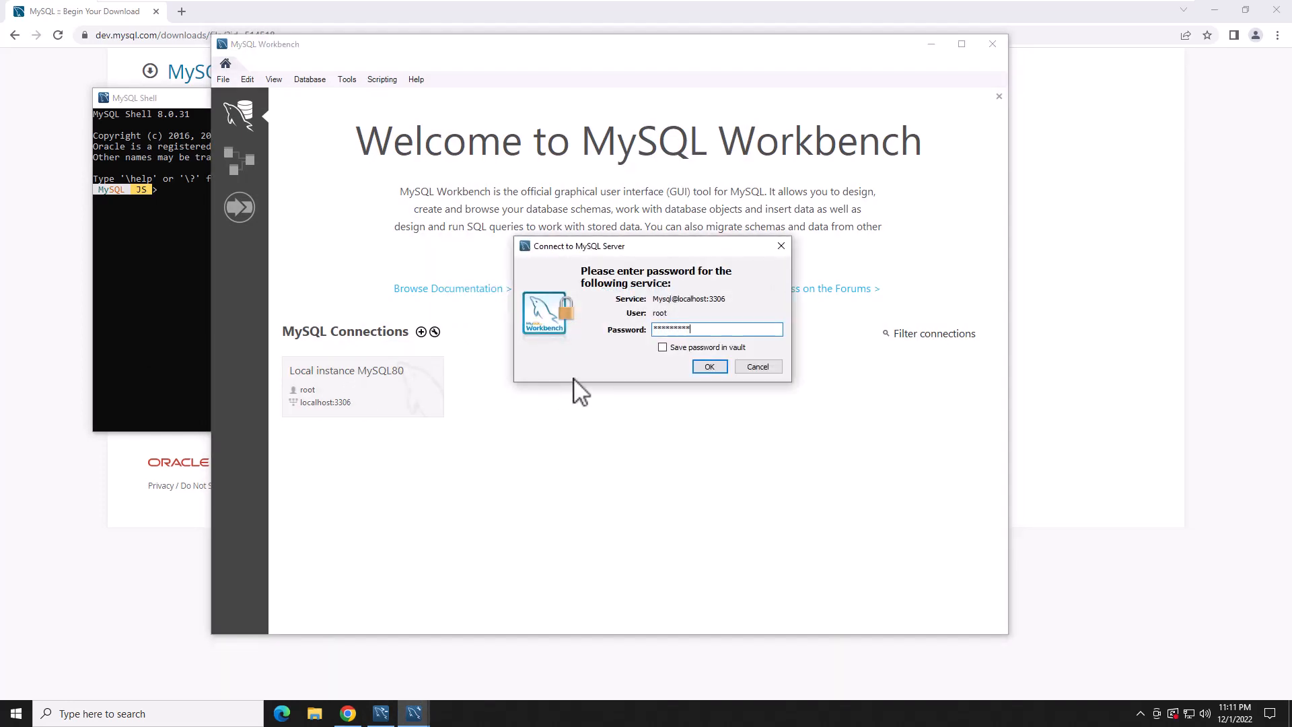
pyautogui.click(708, 366)
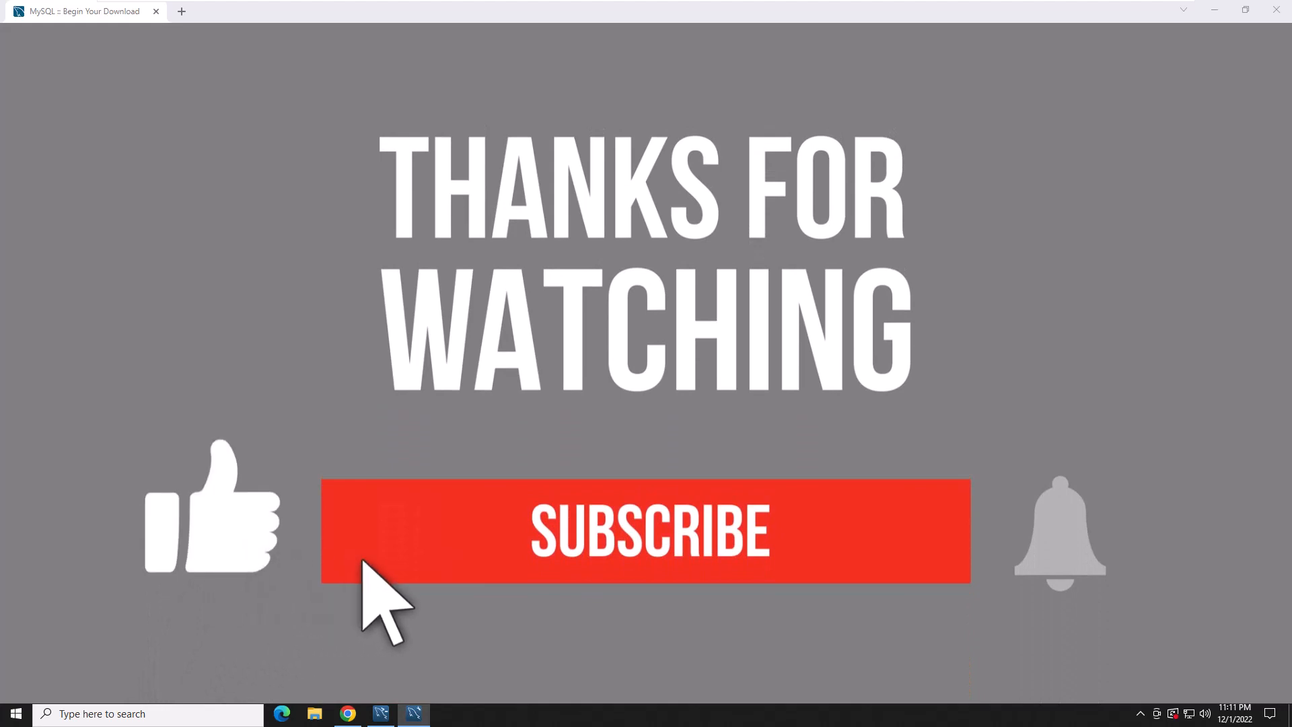
pyautogui.click(647, 530)
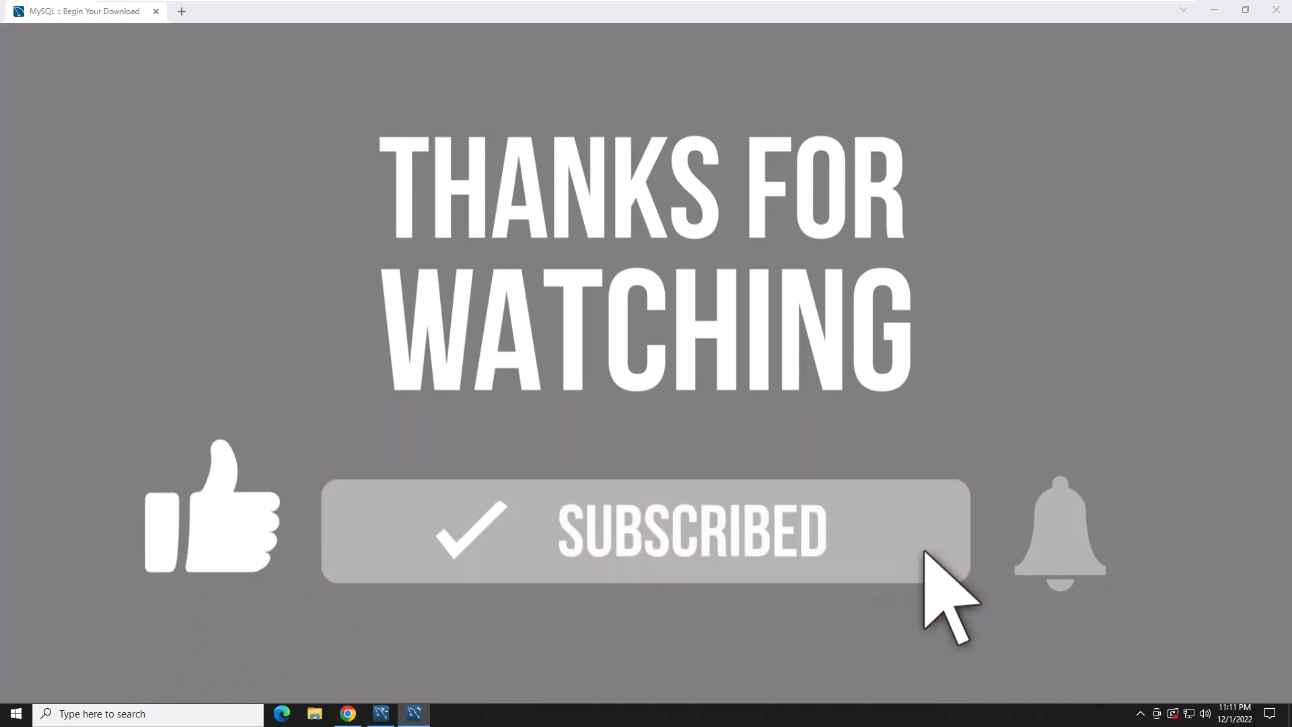